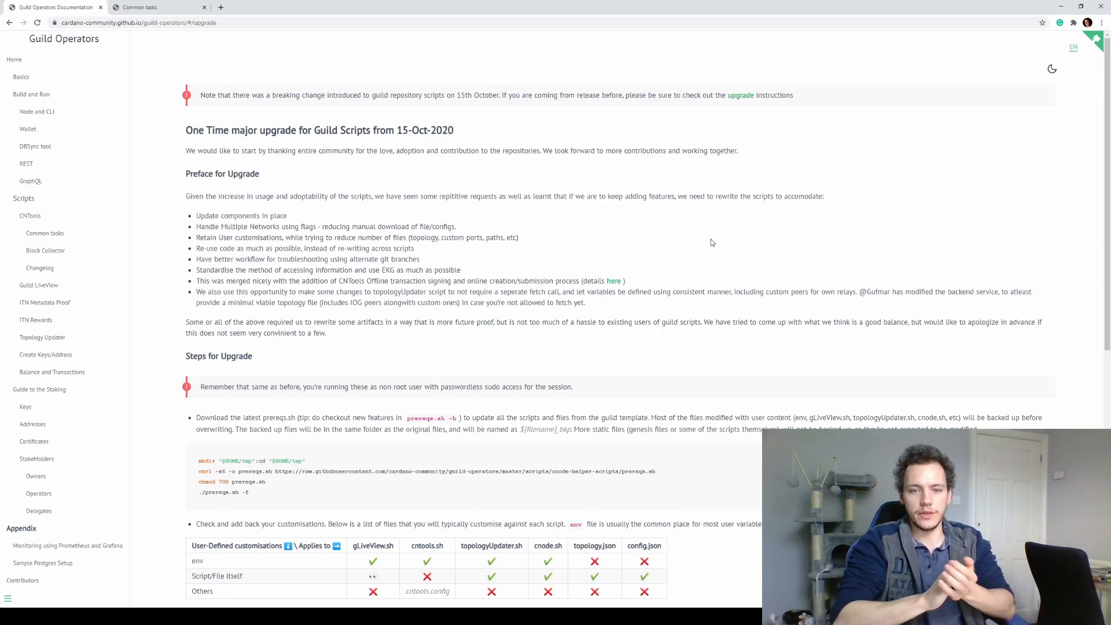
Scroll the CNTools Common tasks page down to the Offline Workflow diagram.
{"action": "scroll", "scroll_direction": "down", "scroll_amount": 3}
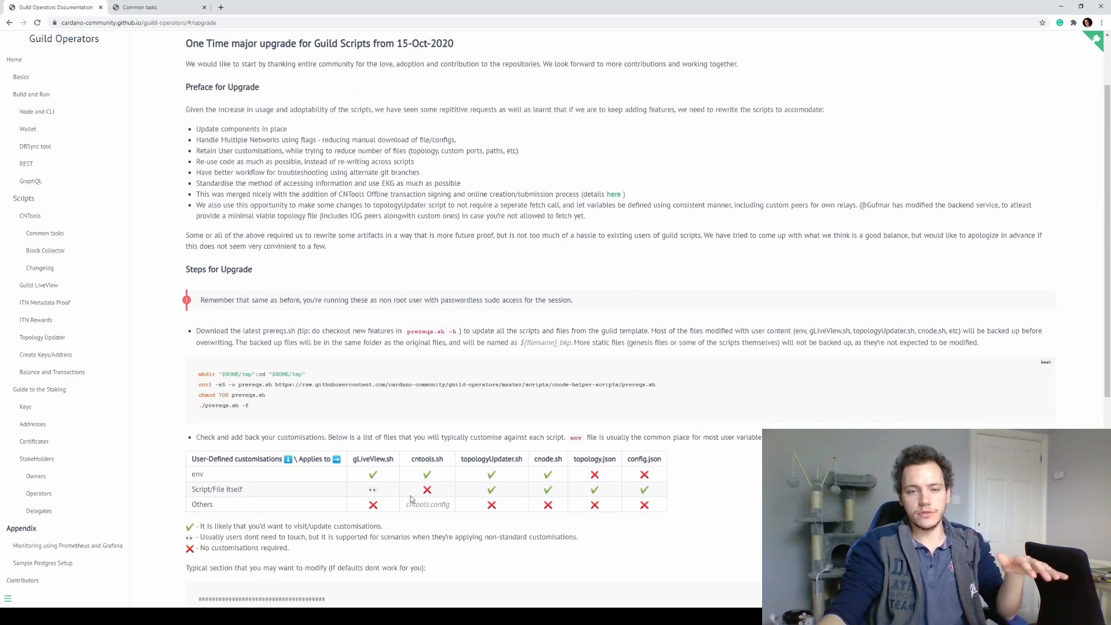
{"action": "mouse_move", "coordinate": [479, 489]}
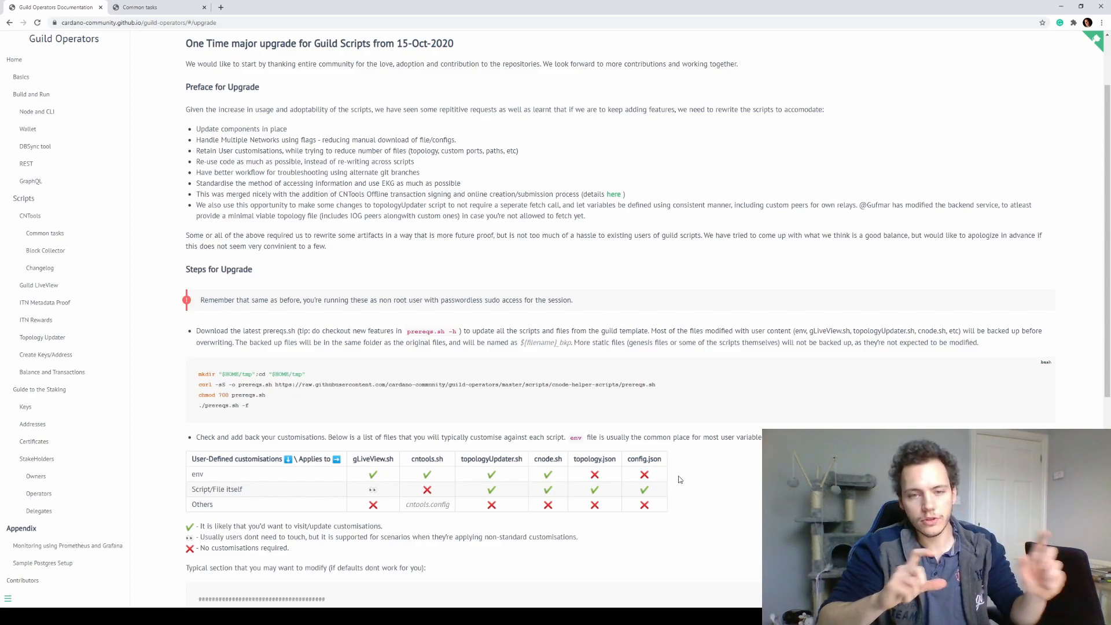
{"action": "mouse_move", "coordinate": [662, 491]}
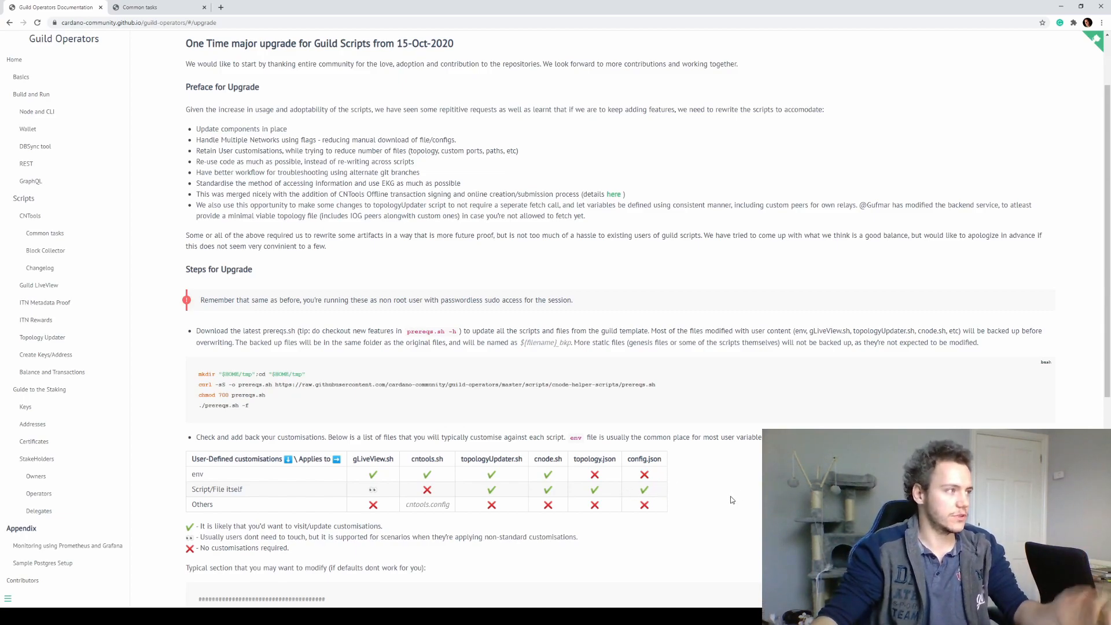
{"action": "scroll", "scroll_direction": "down", "scroll_amount": 3}
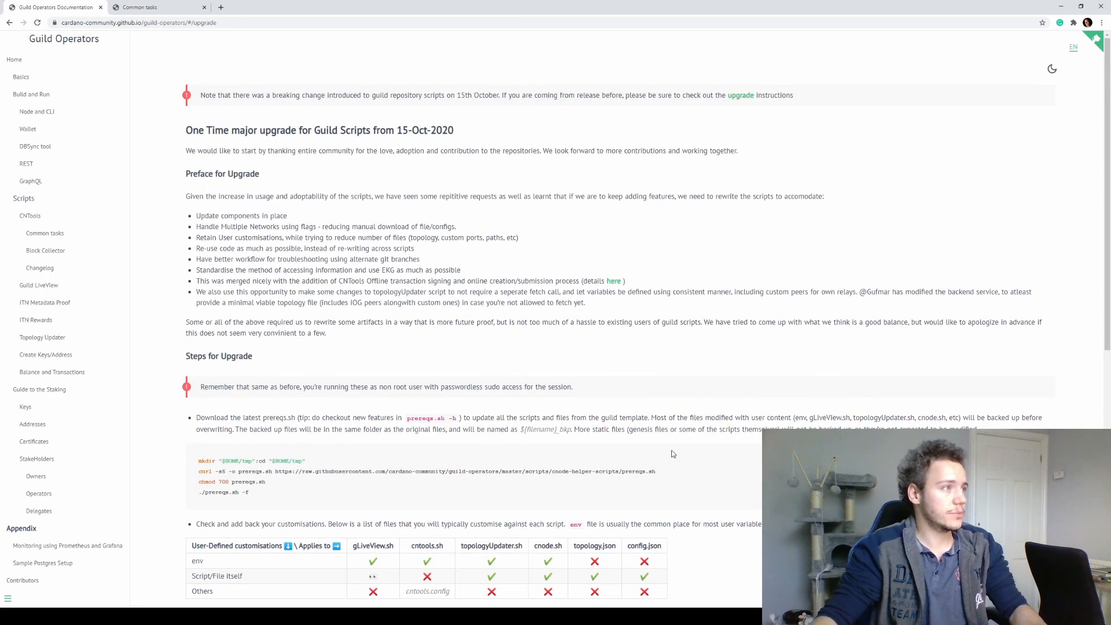
{"action": "mouse_move", "coordinate": [657, 284]}
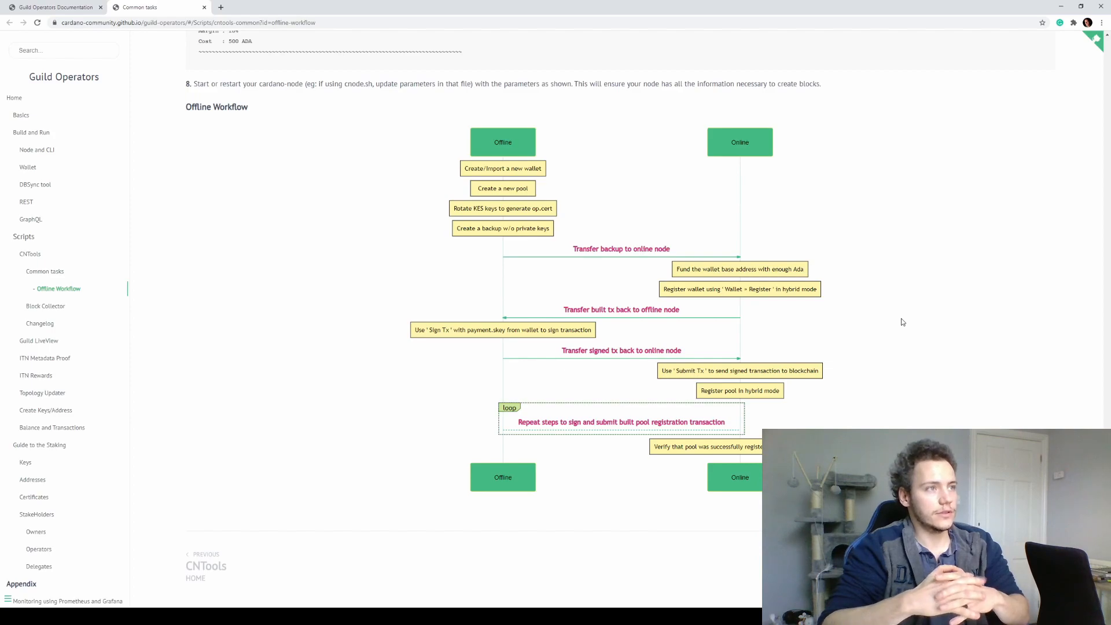
{"action": "mouse_move", "coordinate": [409, 242]}
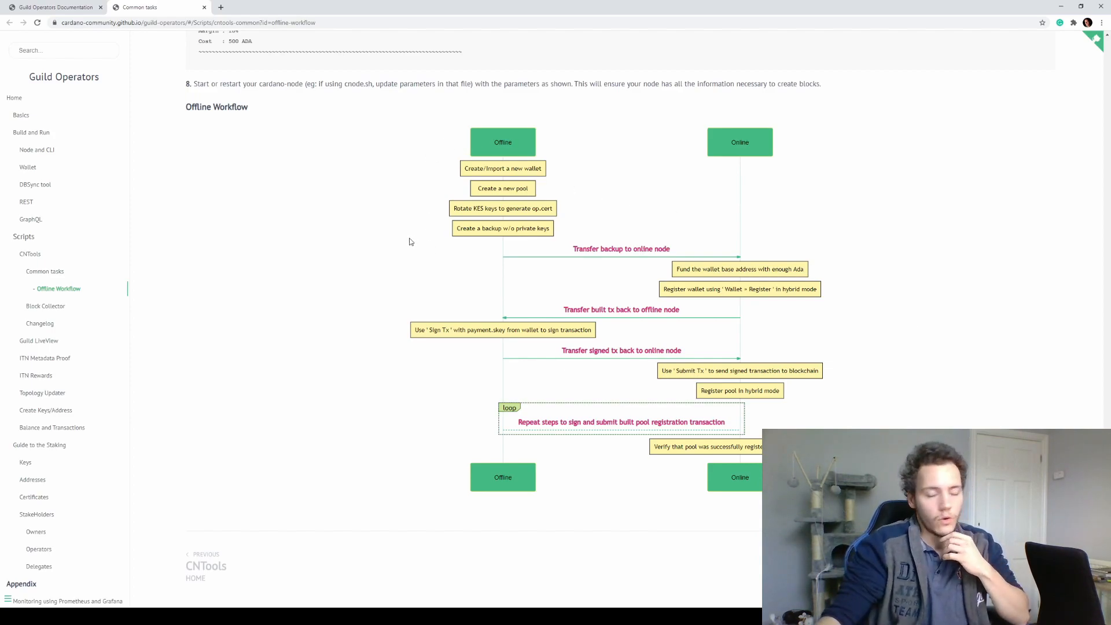
{"action": "mouse_move", "coordinate": [452, 246]}
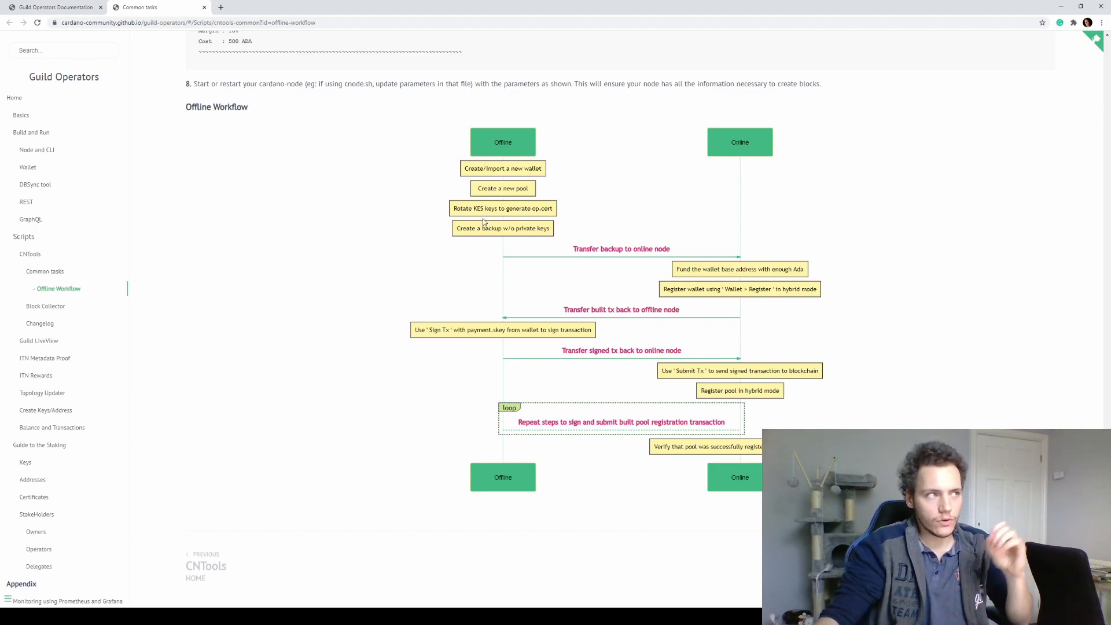
{"action": "mouse_move", "coordinate": [444, 227]}
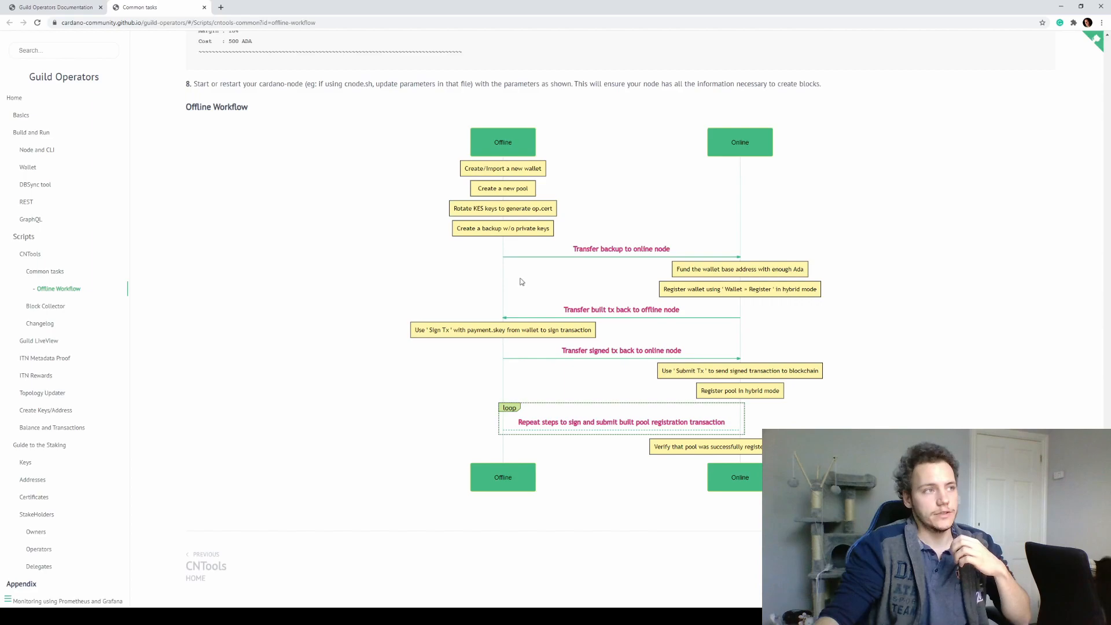
{"action": "mouse_move", "coordinate": [778, 266]}
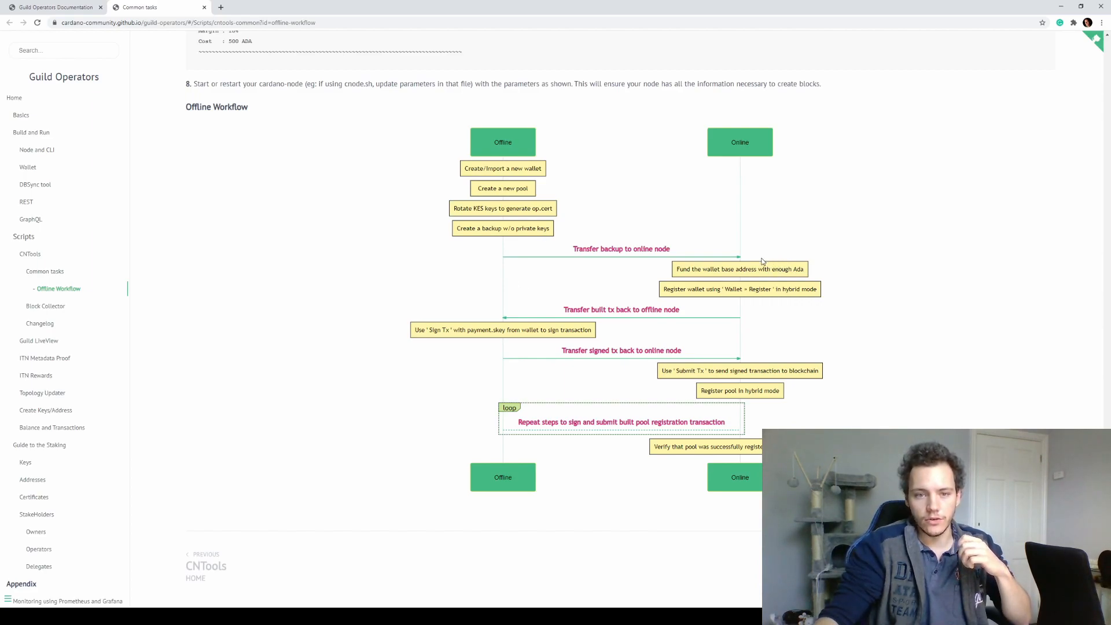
{"action": "mouse_move", "coordinate": [855, 326]}
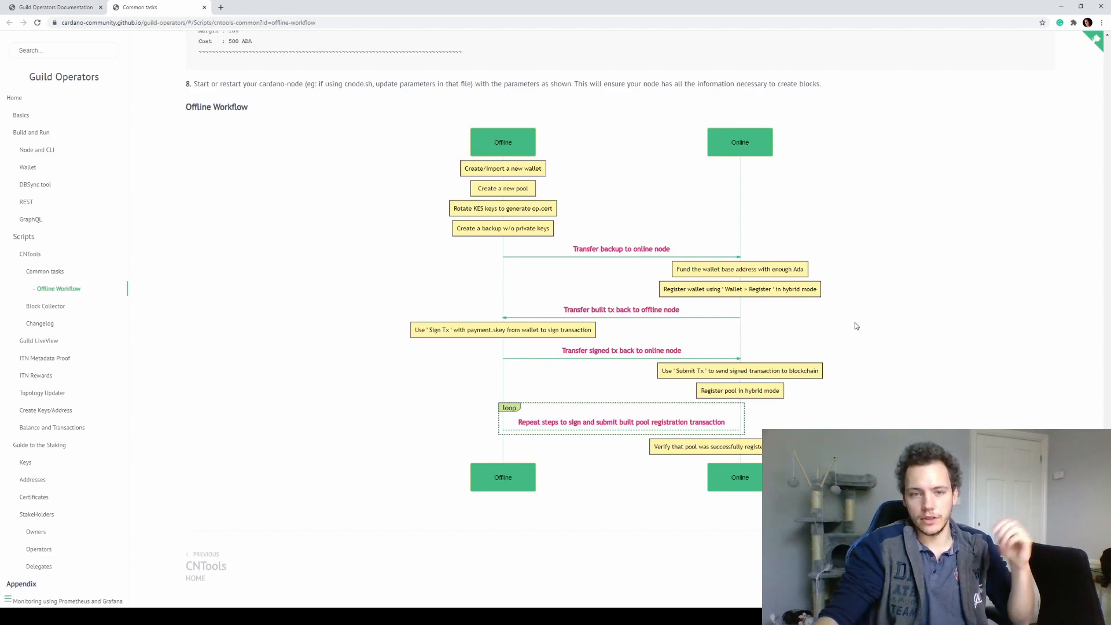
{"action": "mouse_move", "coordinate": [833, 320]}
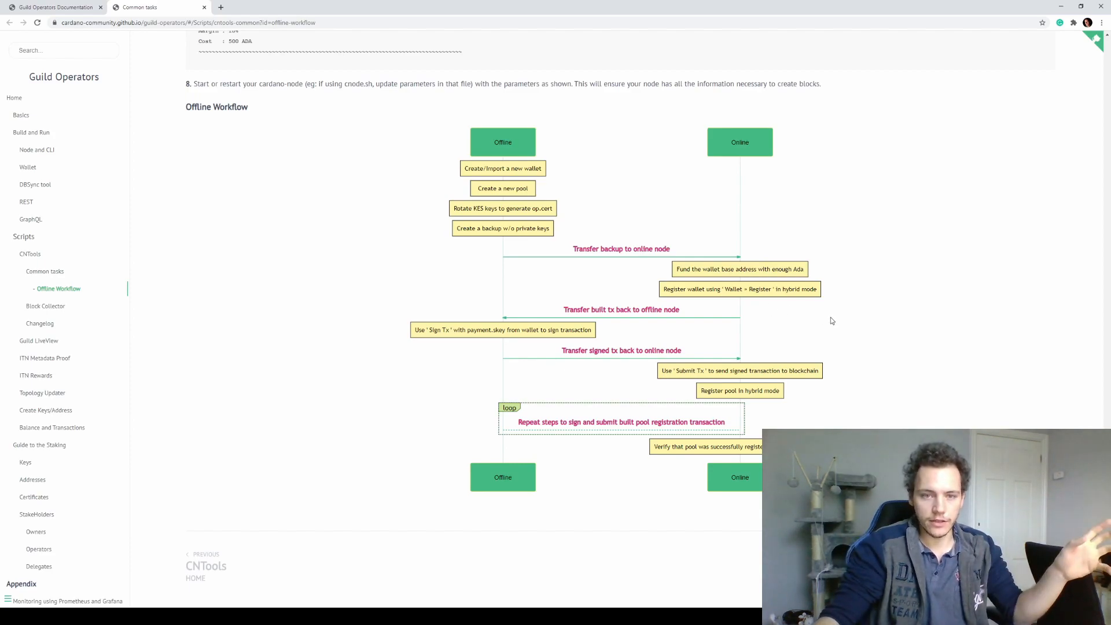
{"action": "mouse_move", "coordinate": [824, 318]}
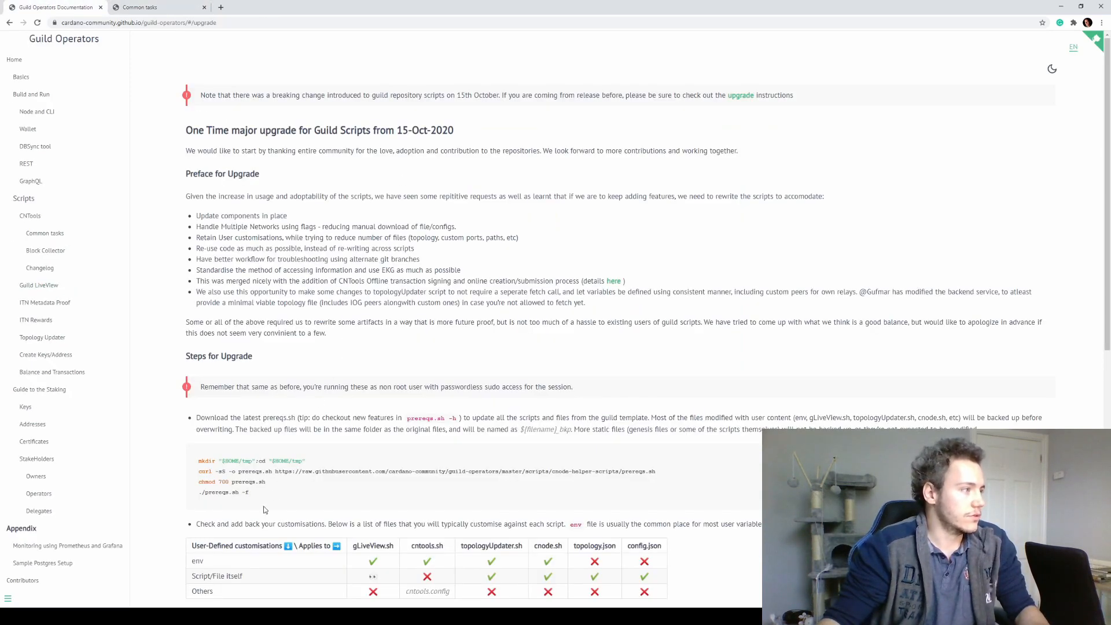
{"action": "mouse_move", "coordinate": [338, 489]}
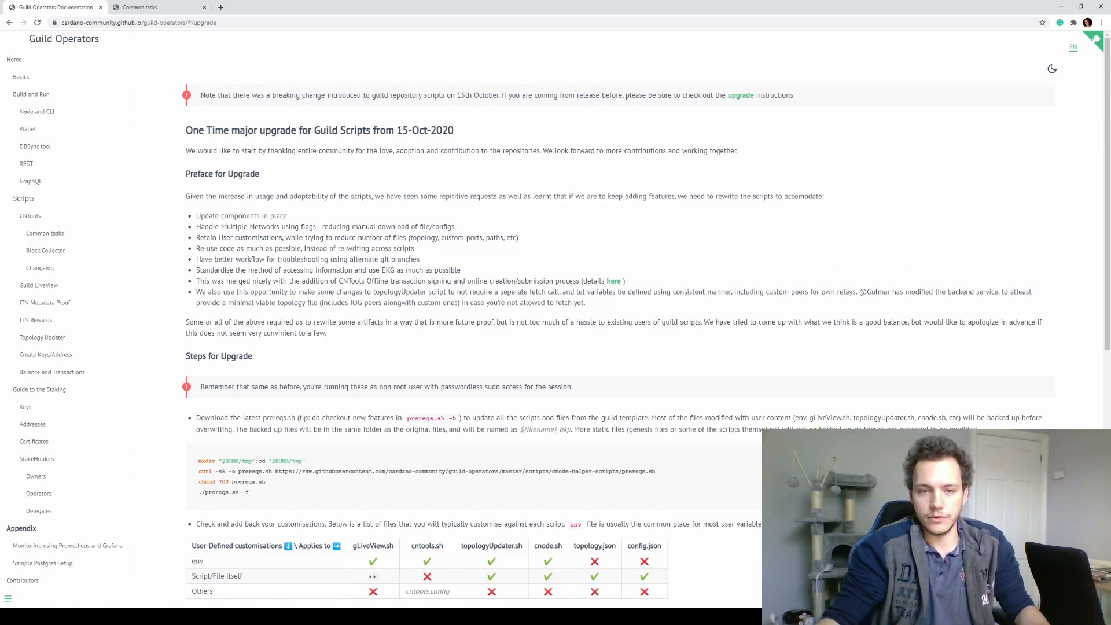
Scroll the Upgrade page to the prereqs.sh download and run steps.
{"action": "scroll", "scroll_direction": "down", "scroll_amount": 3}
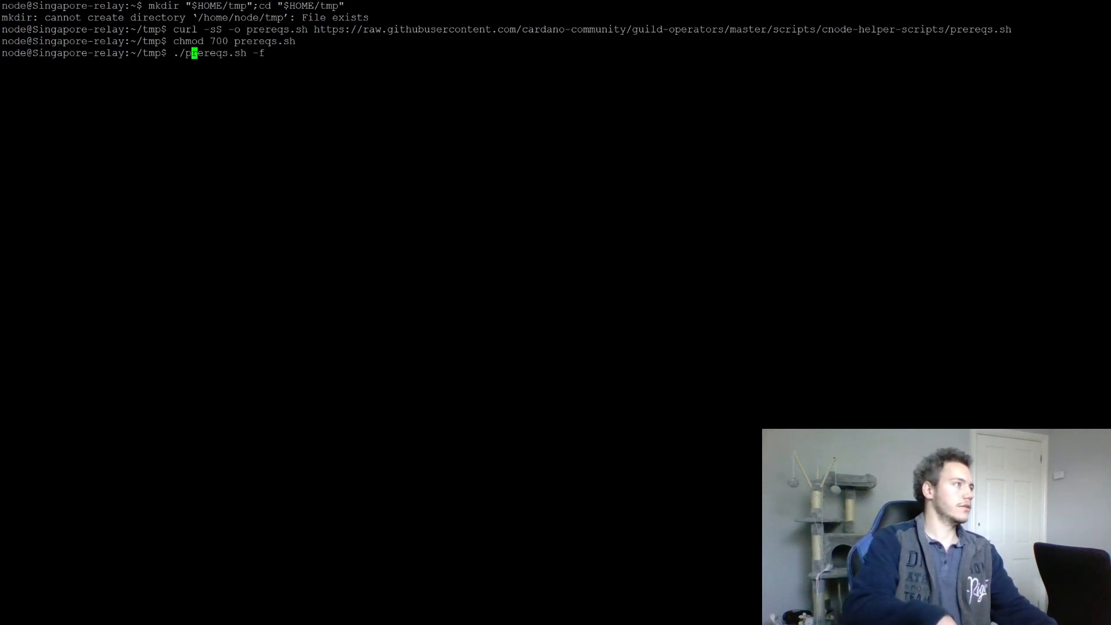
Fetch prereqs.sh into $HOME/tmp, chmod it 700, and run ./prereqs.sh -f.
{"action": "type", "text": "sudo"}
{"action": "type", "text": "cd $CNODE_HOME"}
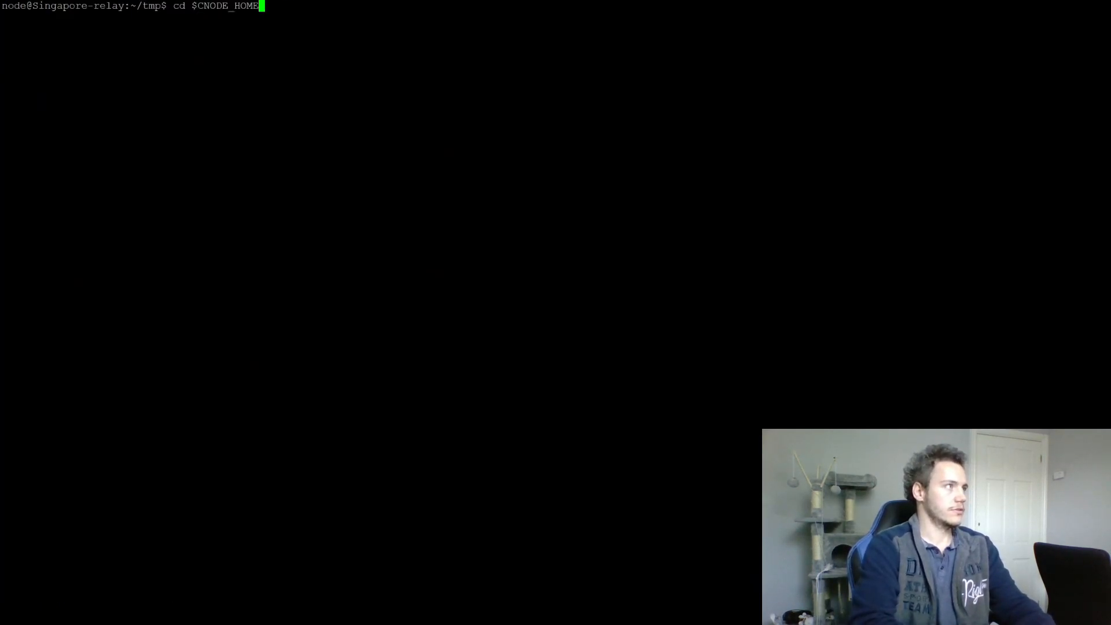
Go into $CNODE_HOME/scripts, list its contents, and open env in nano.
{"action": "type", "text": "cd s"}
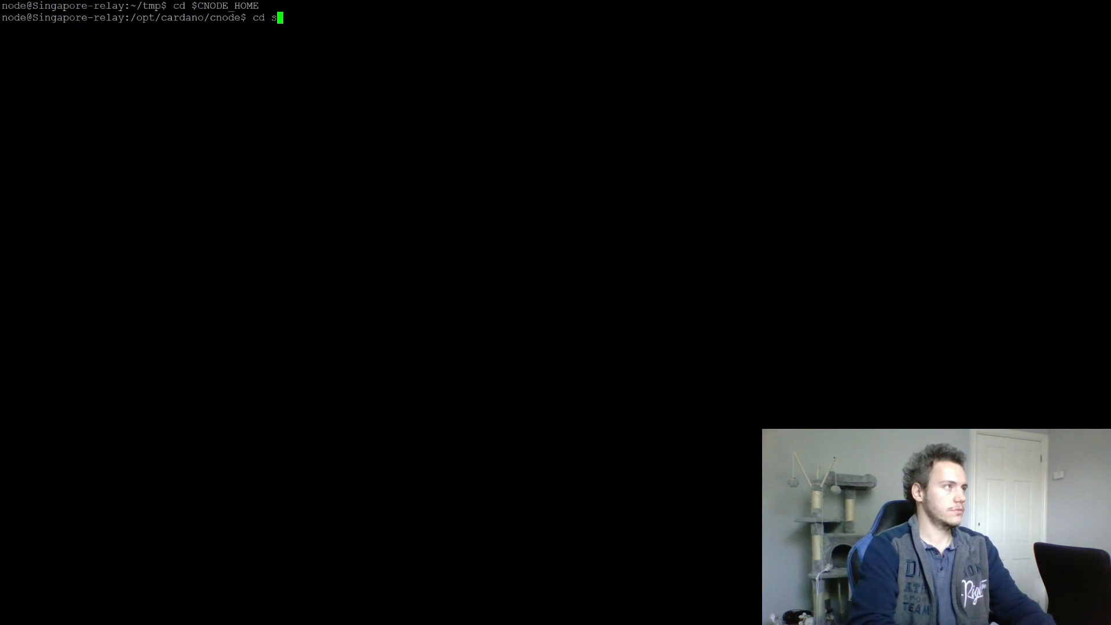
{"action": "type", "text": "cripts/"}
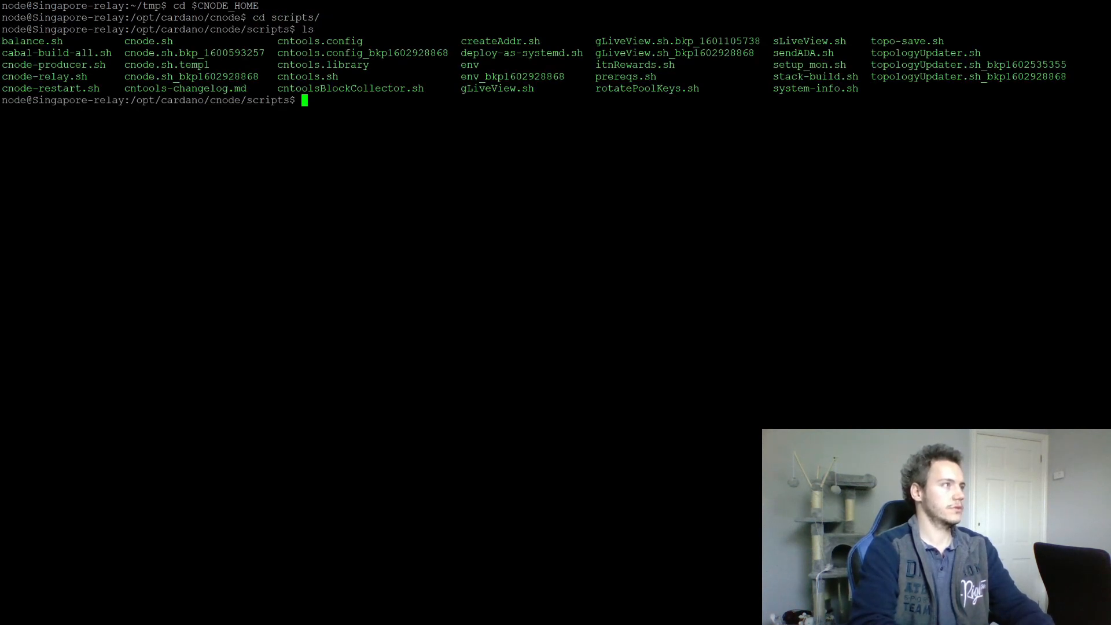
{"action": "type", "text": "sl"}
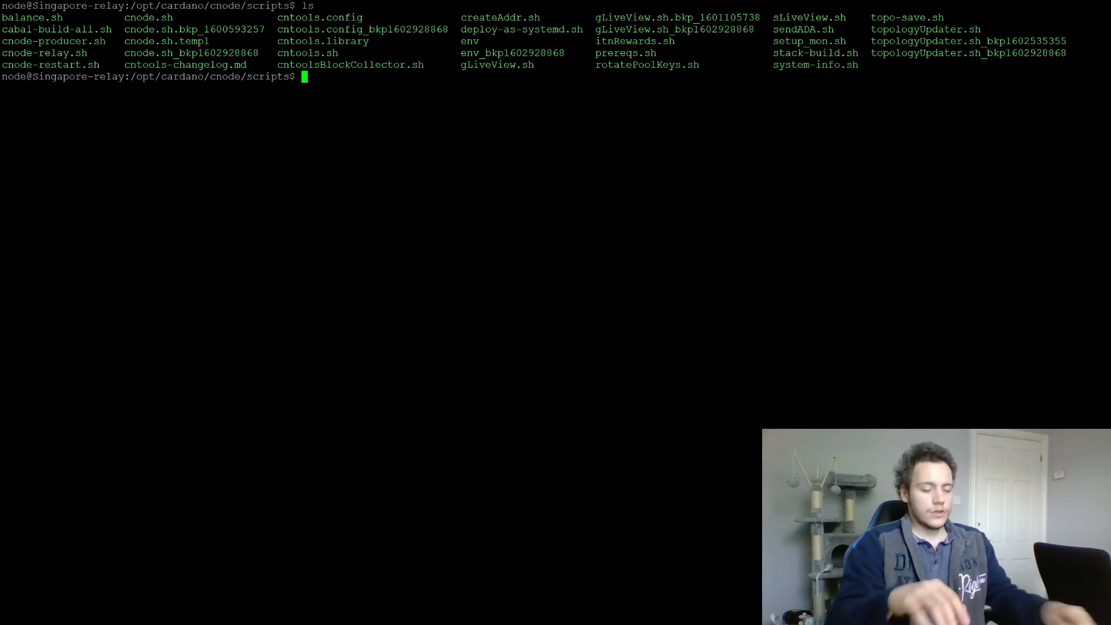
{"action": "type", "text": "n"}
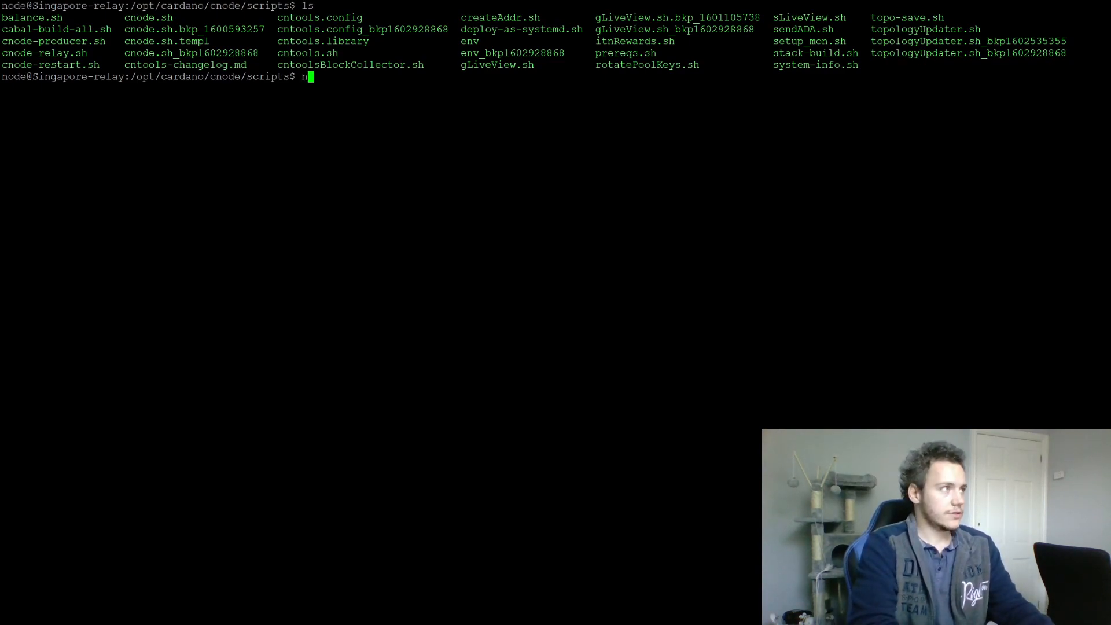
{"action": "type", "text": "ano e"}
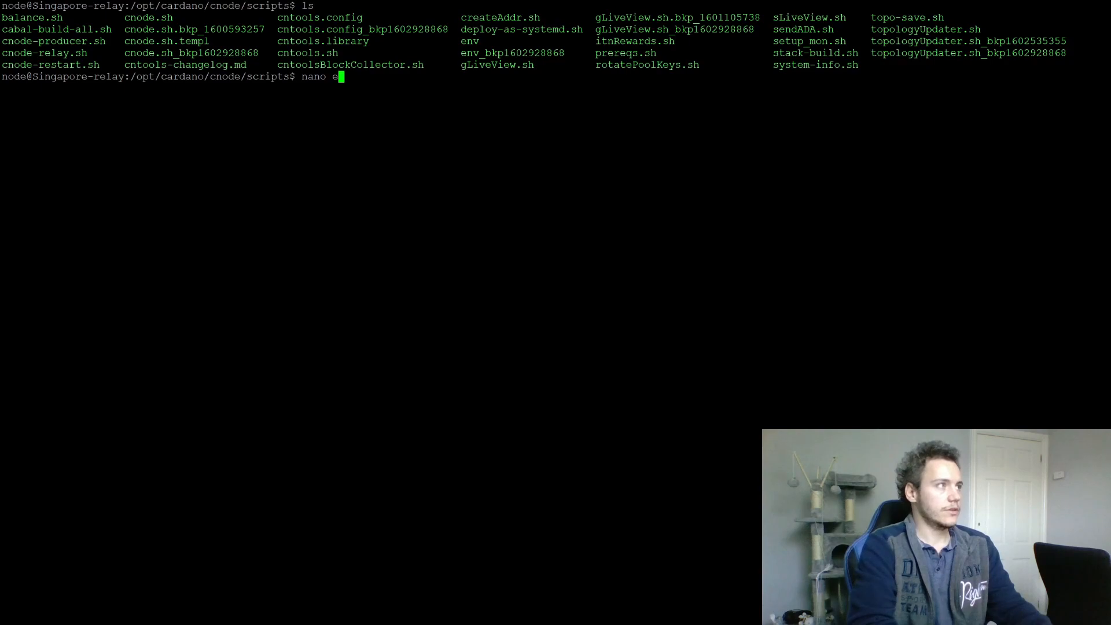
{"action": "key", "text": "enter"}
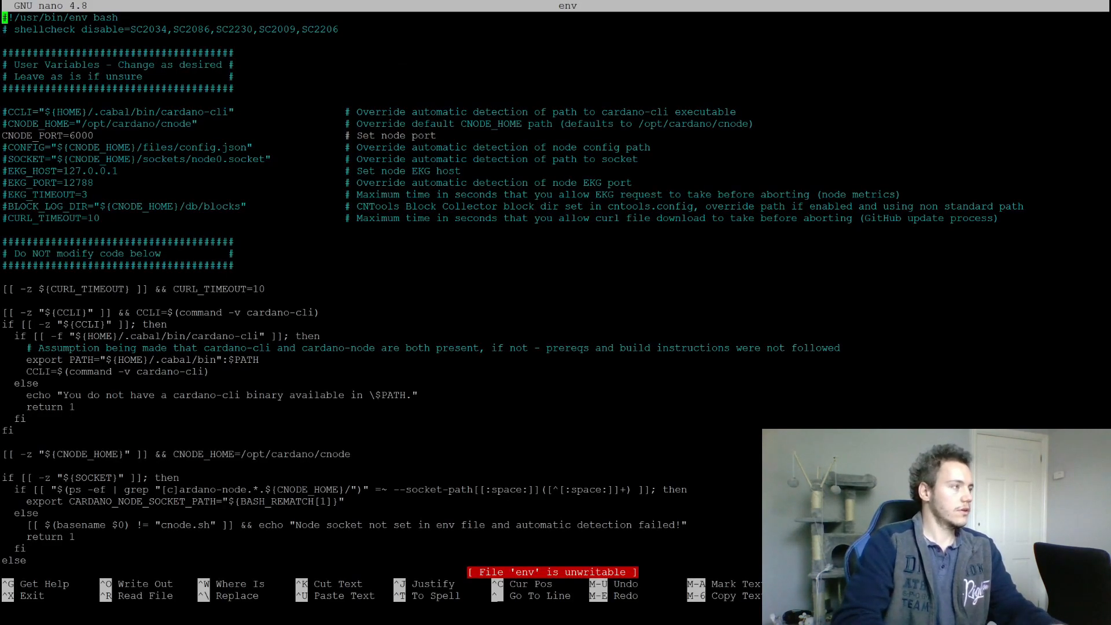
Exit nano and climb from /opt/cardano/cnode/scripts up to /opt/cardano.
{"action": "key", "text": "ctrl+x"}
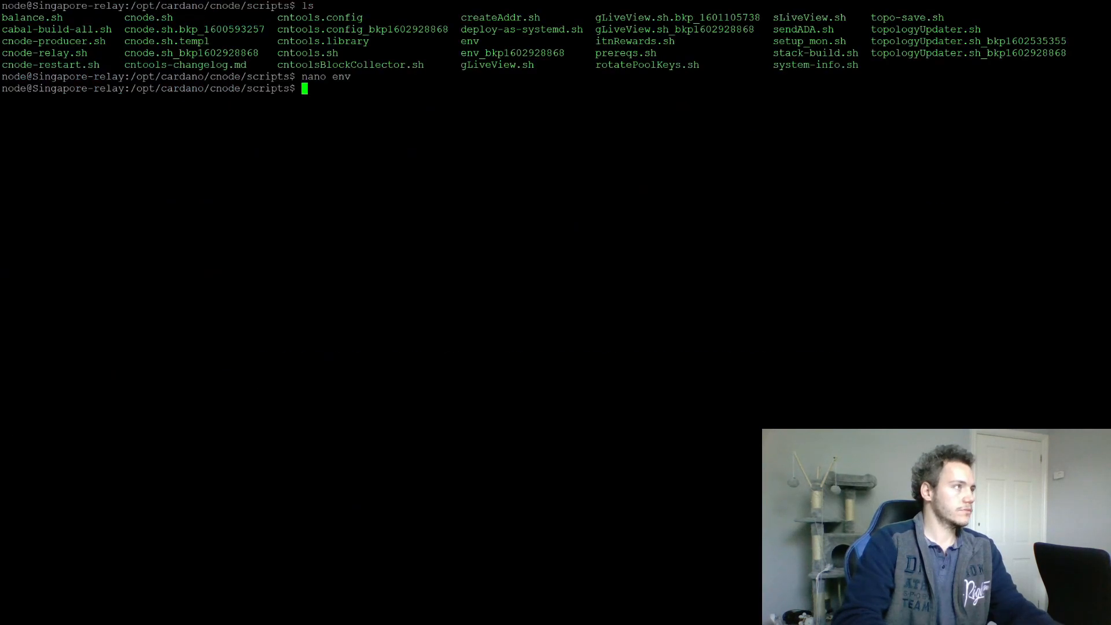
{"action": "type", "text": "ls -"}
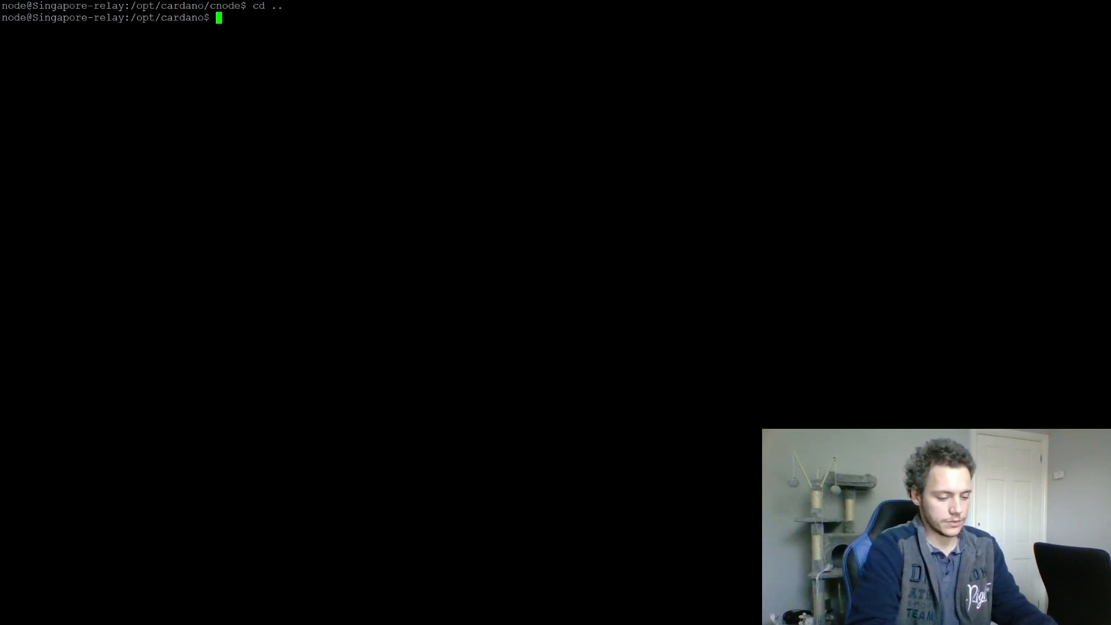
Recursively set cnode/ ownership to node:node, then return to cnode/scripts.
{"action": "type", "text": "sudo chown -R node:n"}
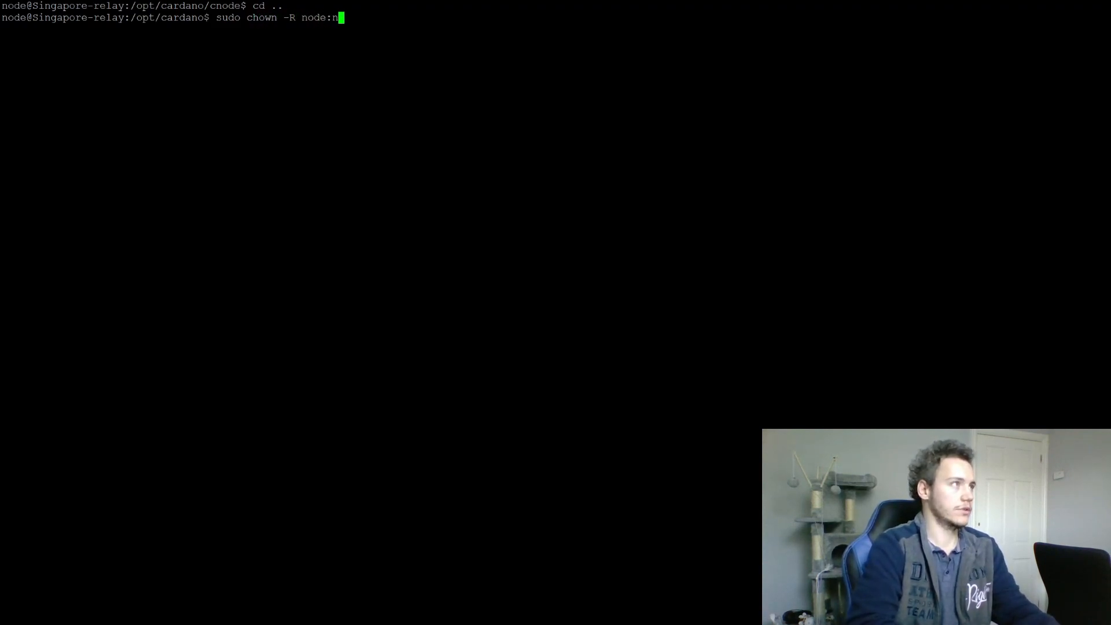
{"action": "type", "text": "ode cnode/"}
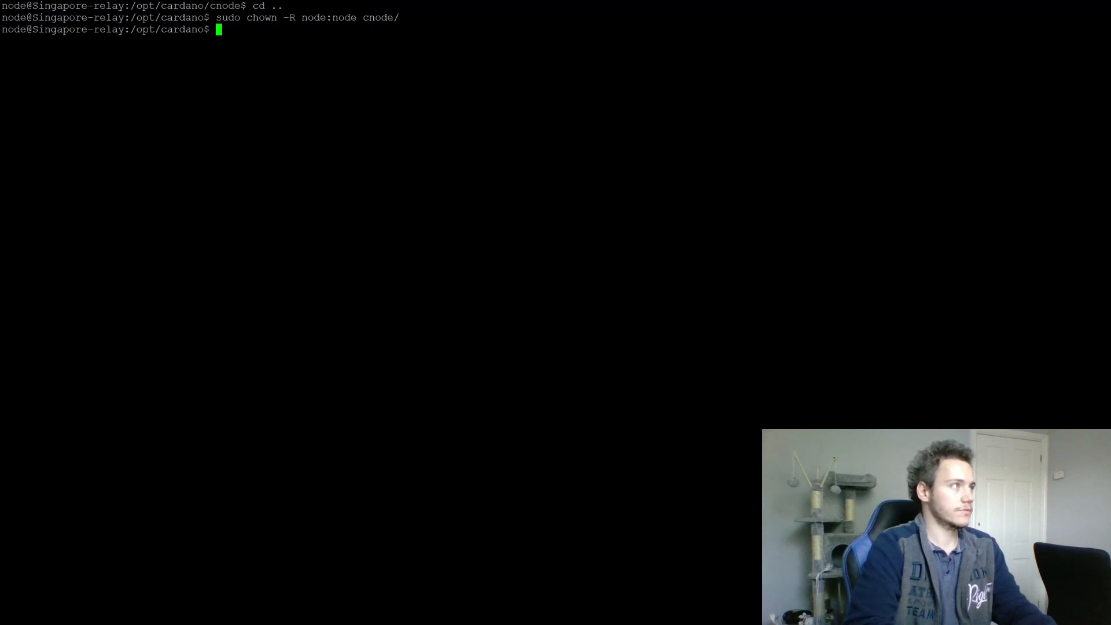
{"action": "type", "text": "cd cnode/"}
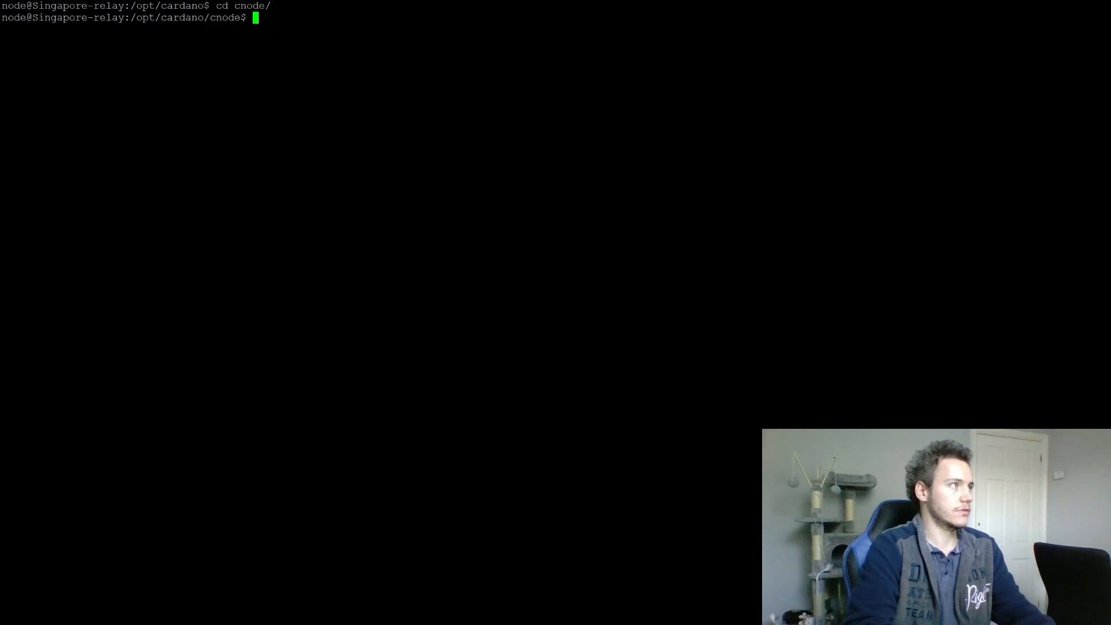
{"action": "type", "text": "cd scripts/"}
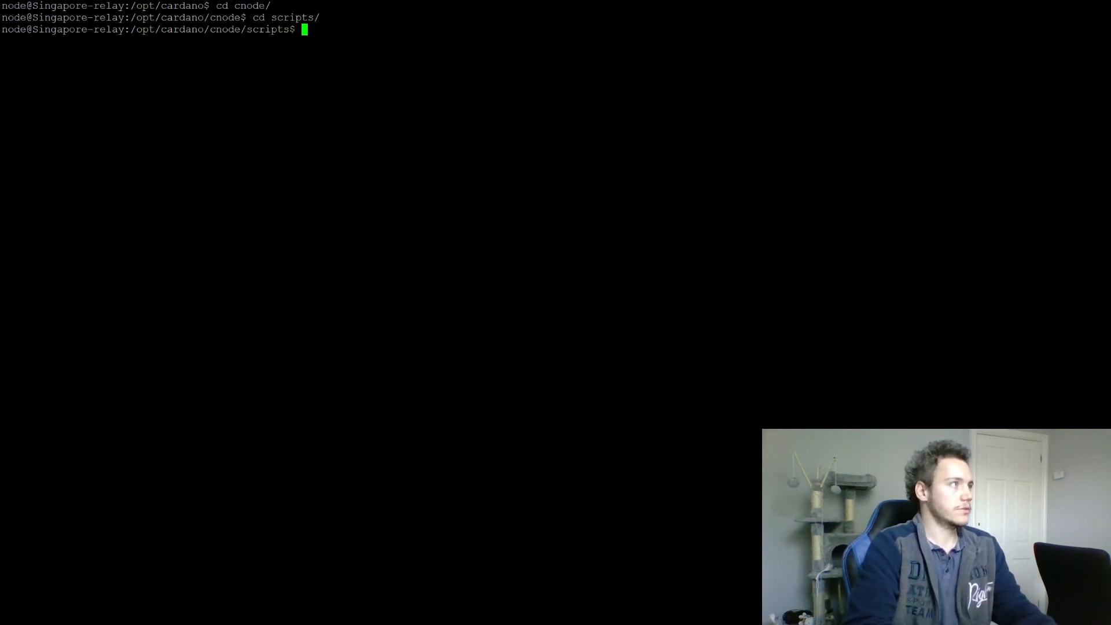
Reopen env in nano, review its user variables, and exit to the shell.
{"action": "type", "text": "ls"}
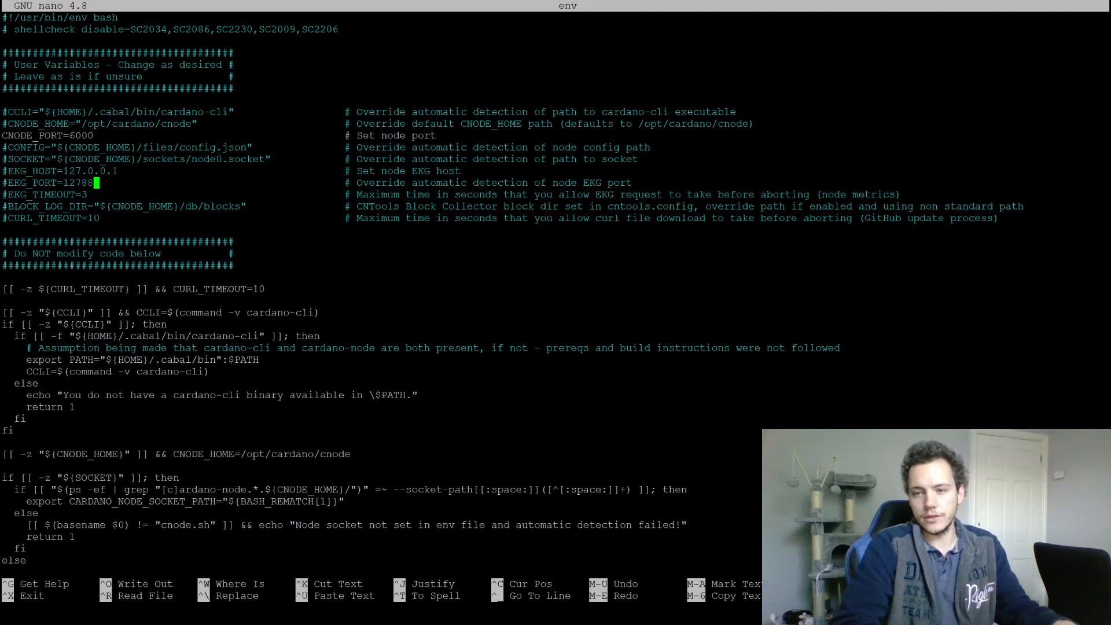
{"action": "key", "text": "ctrl+x"}
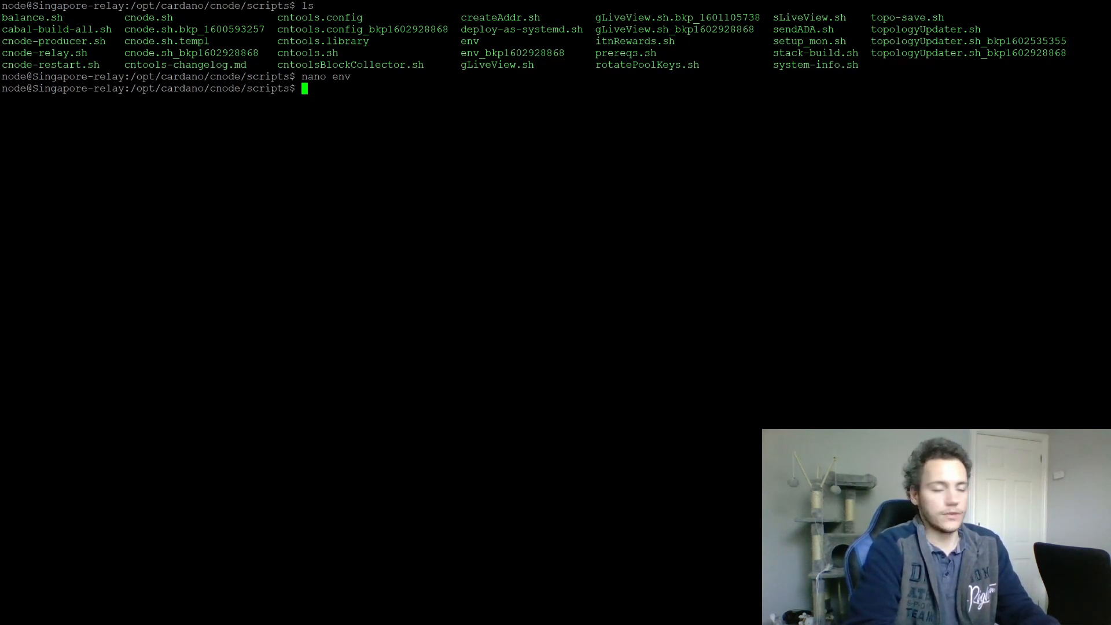
{"action": "type", "text": "nano"}
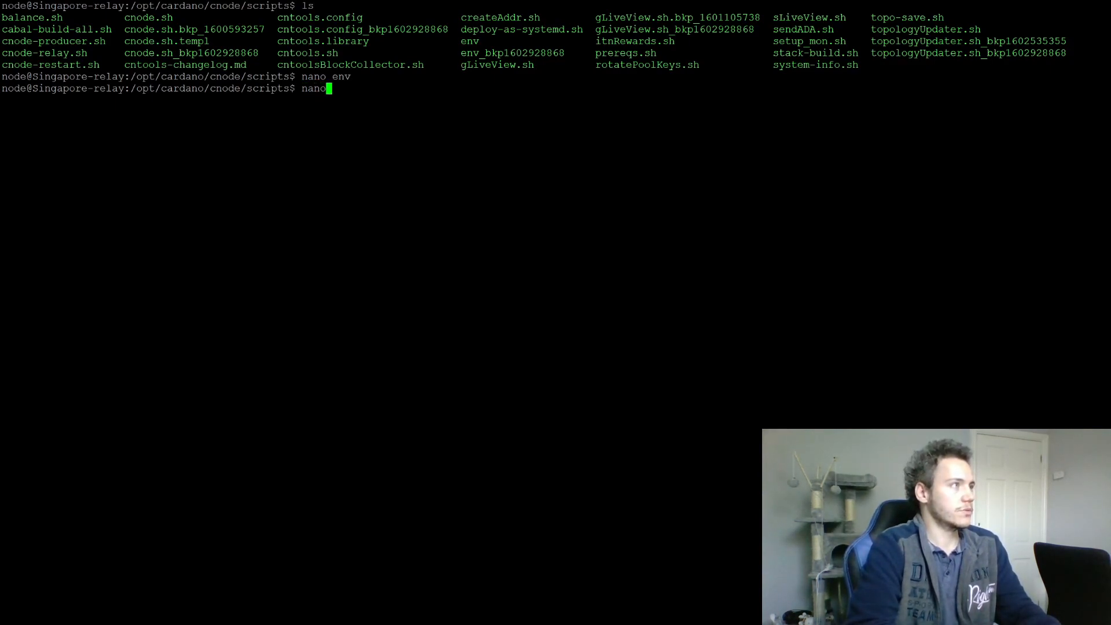
{"action": "type", "text": "cnode."}
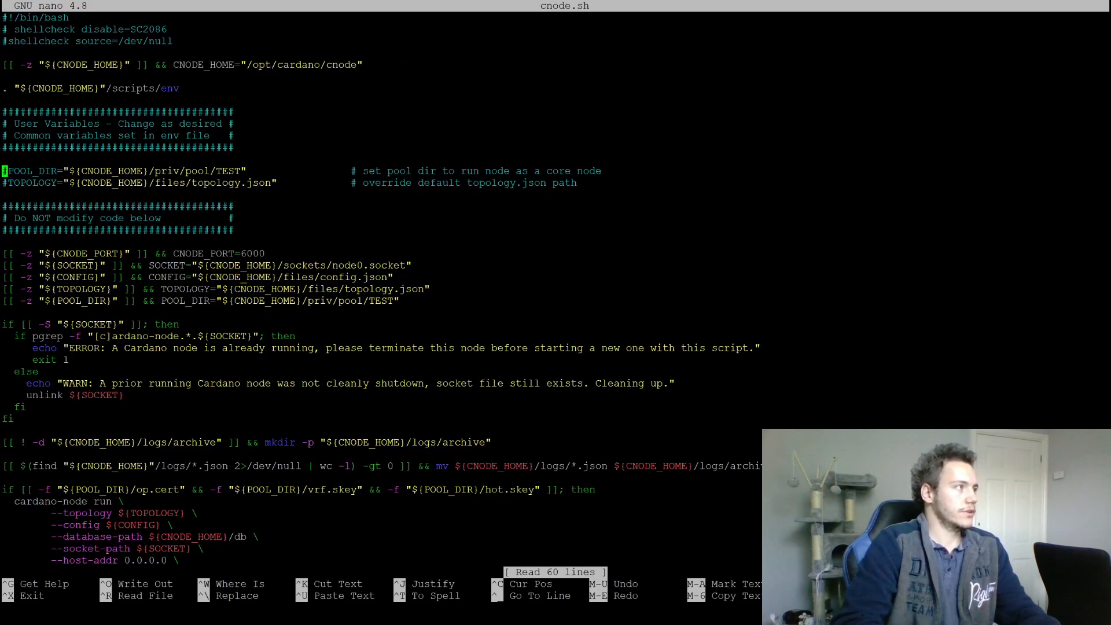
{"action": "key", "text": "Down"}
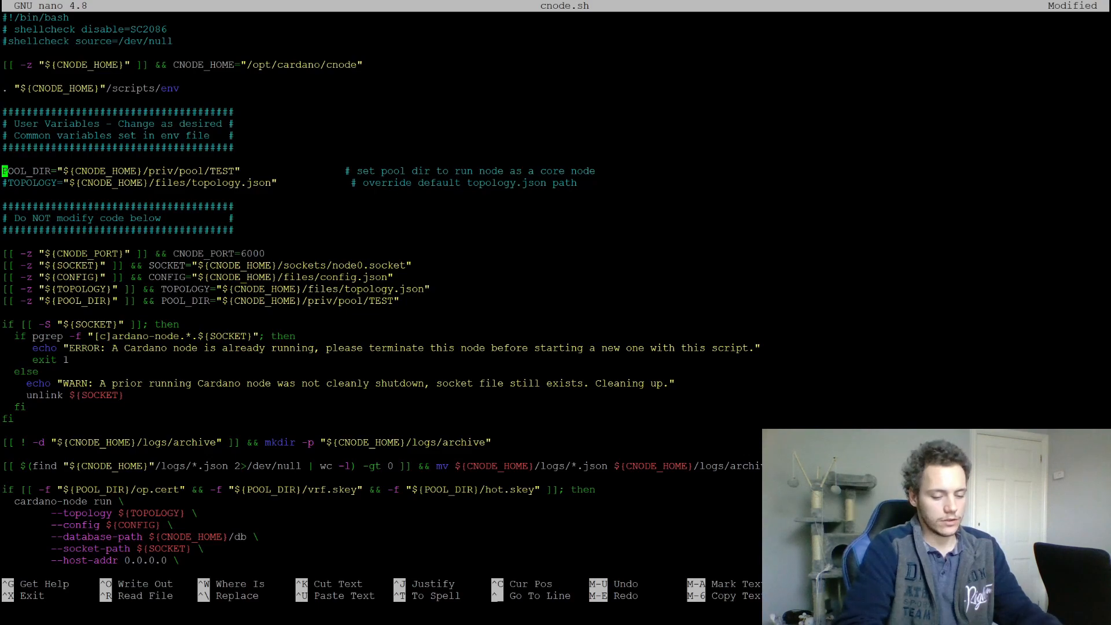
{"action": "type", "text": "#"}
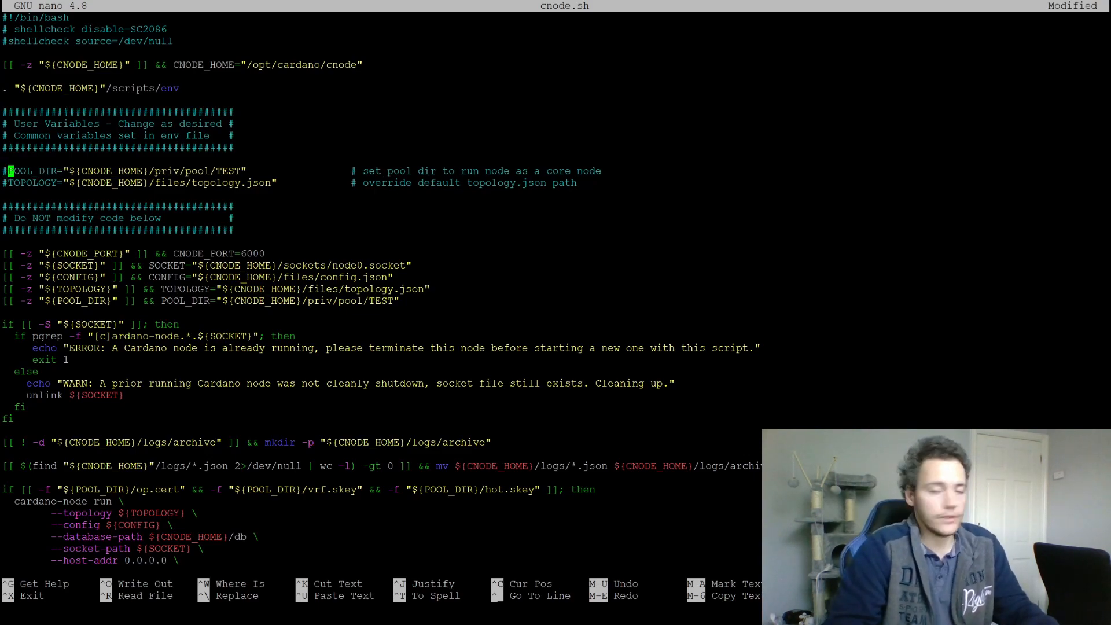
{"action": "key", "text": "Down"}
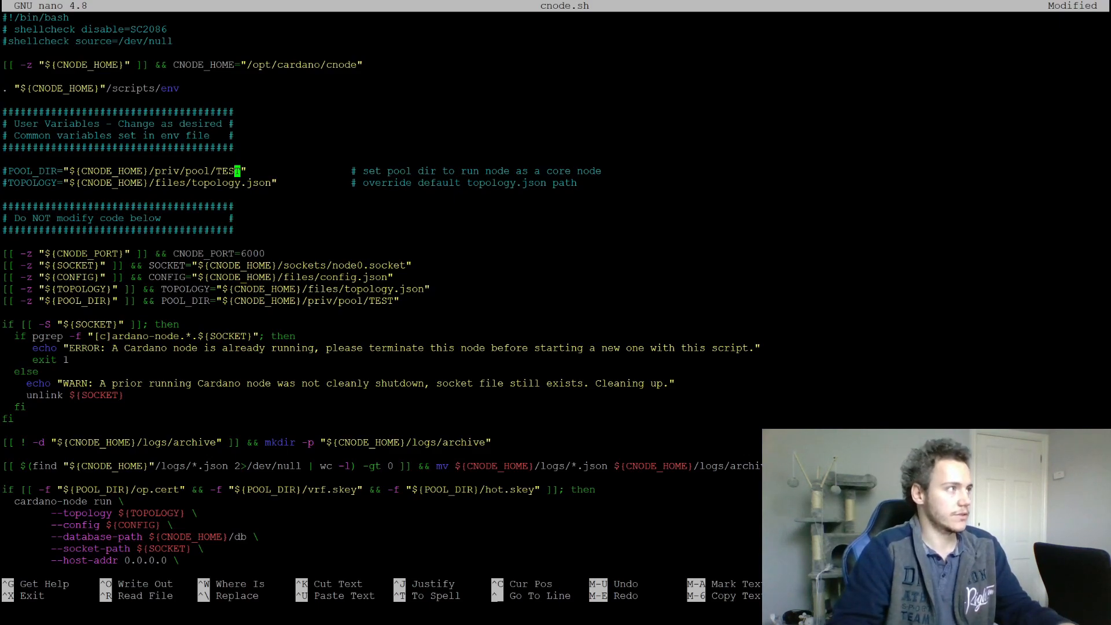
{"action": "key", "text": "ctrl+x"}
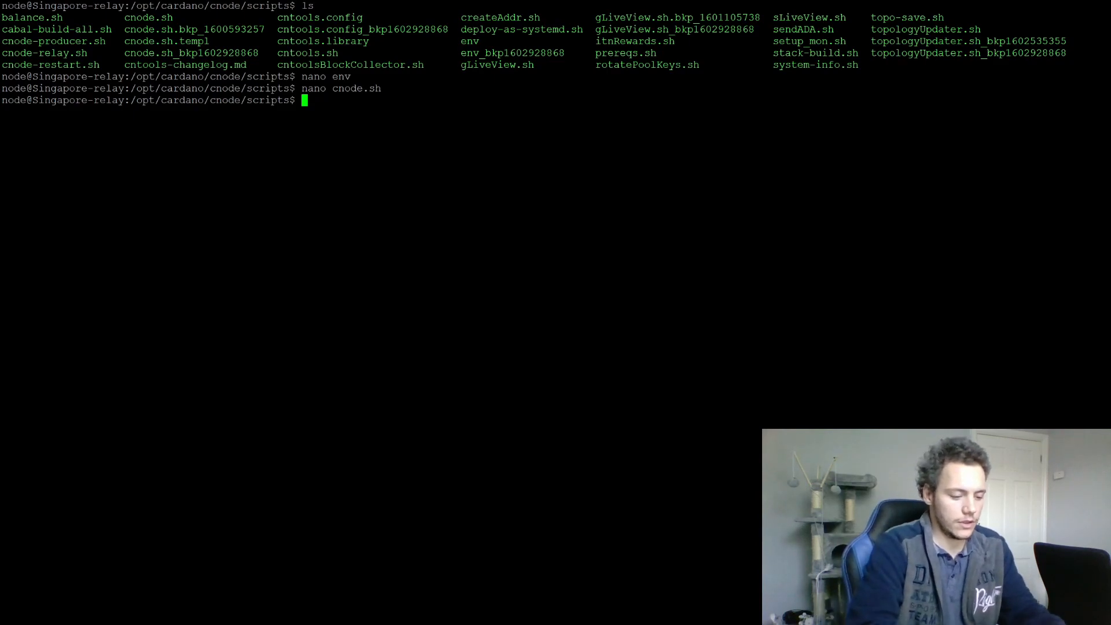
Review gLiveView.sh user variables like node name, refresh rate and theme in nano.
{"action": "type", "text": "nano"}
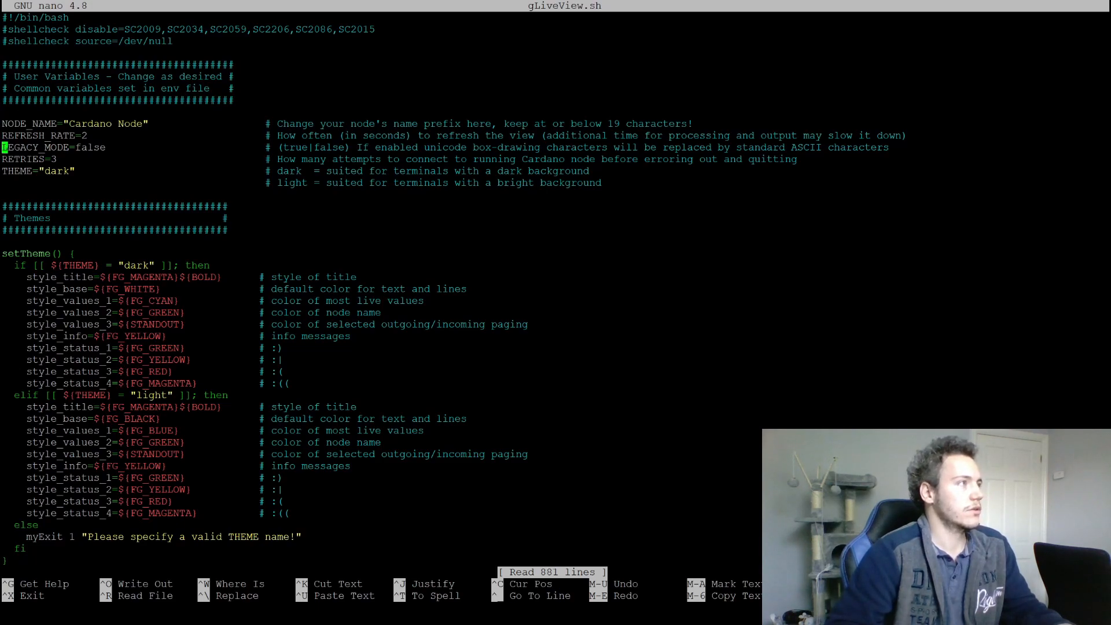
{"action": "key", "text": "Down"}
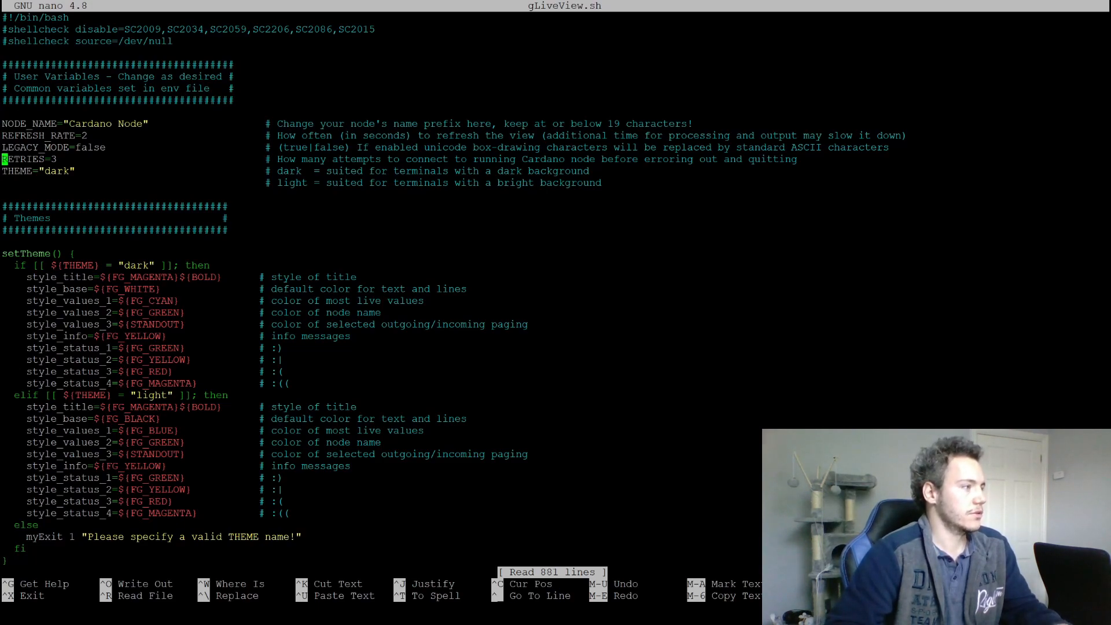
{"action": "key", "text": "ctrl+x"}
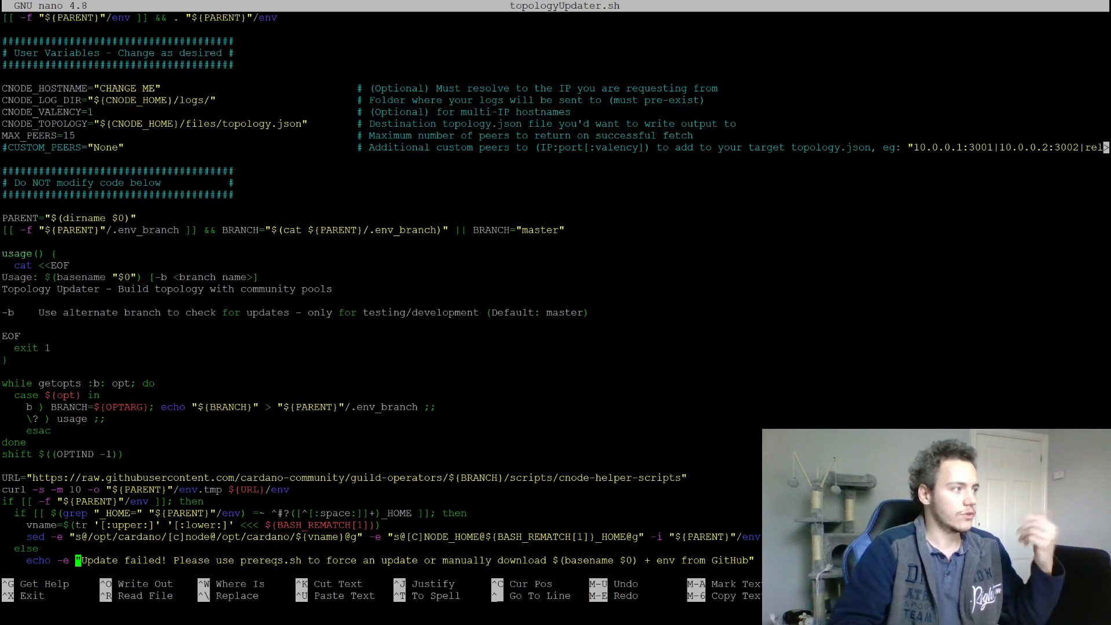
{"action": "scroll", "scroll_direction": "down", "scroll_amount": 3}
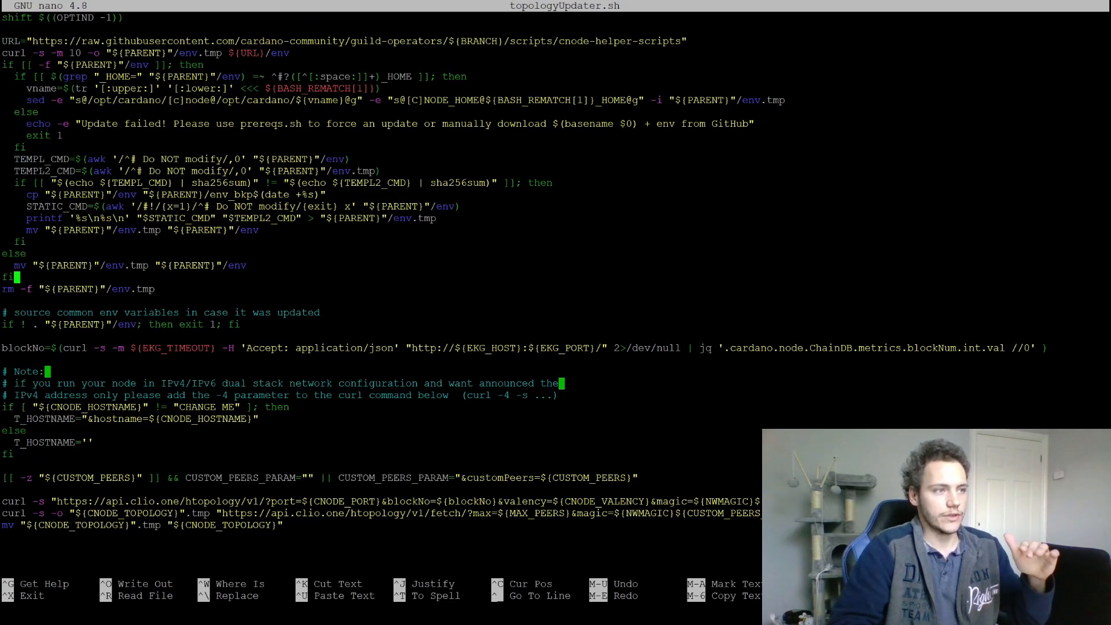
{"action": "scroll", "scroll_direction": "up", "scroll_amount": 3}
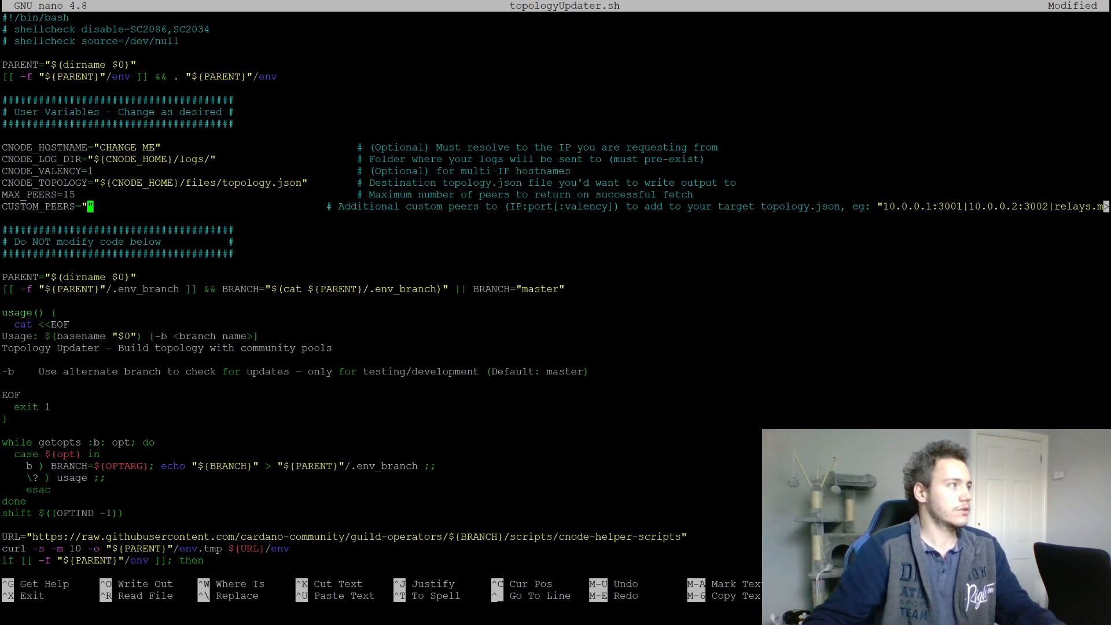
Leave only 10.0.0.1:3001:2 in CUSTOM_PEERS and save topologyUpdater.sh.
{"action": "type", "text": "10.0.0.1:3001"}
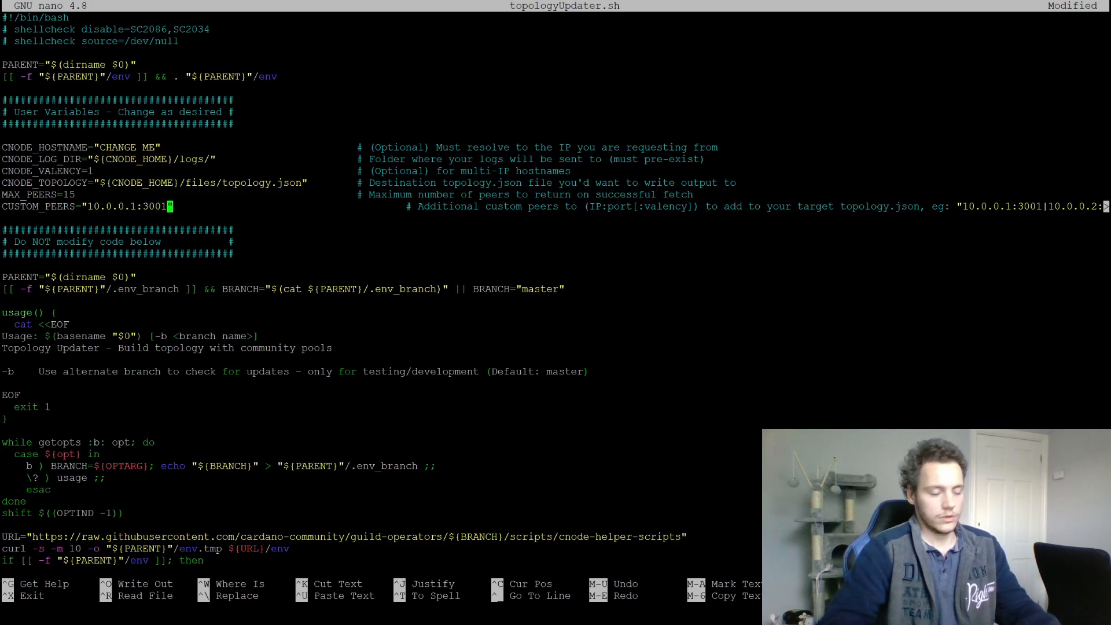
{"action": "type", "text": ":2"}
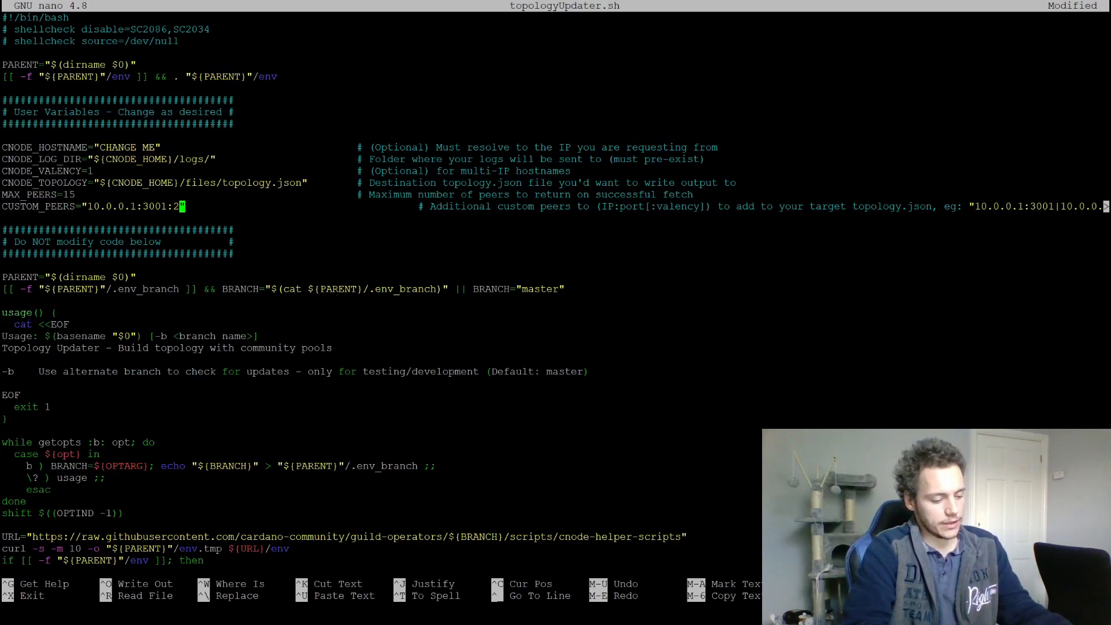
{"action": "type", "text": "|"}
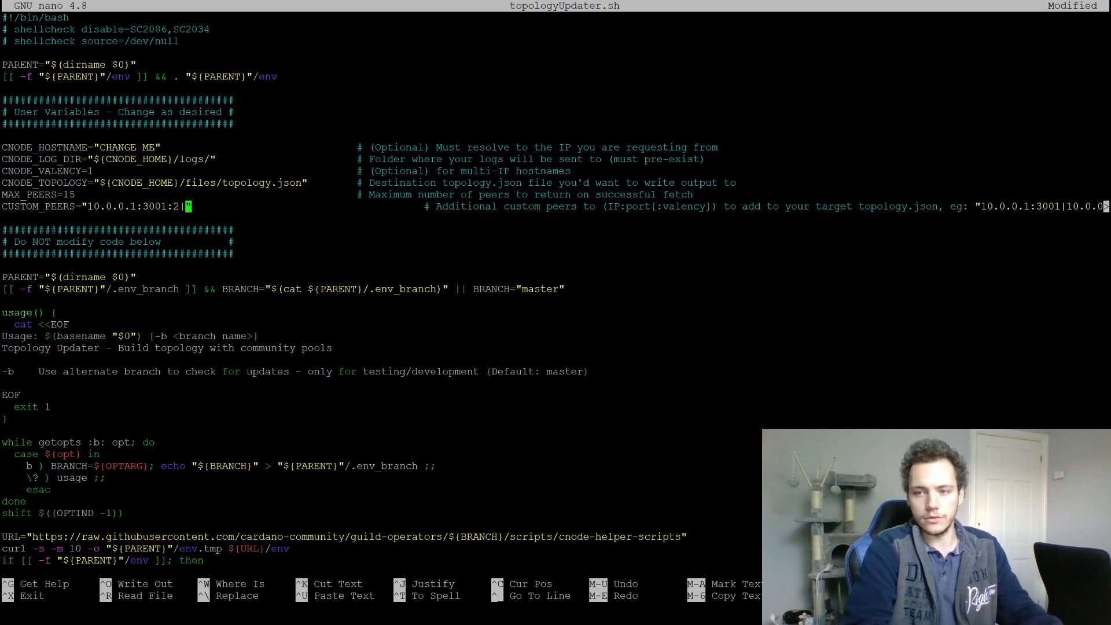
{"action": "type", "text": "192.5"}
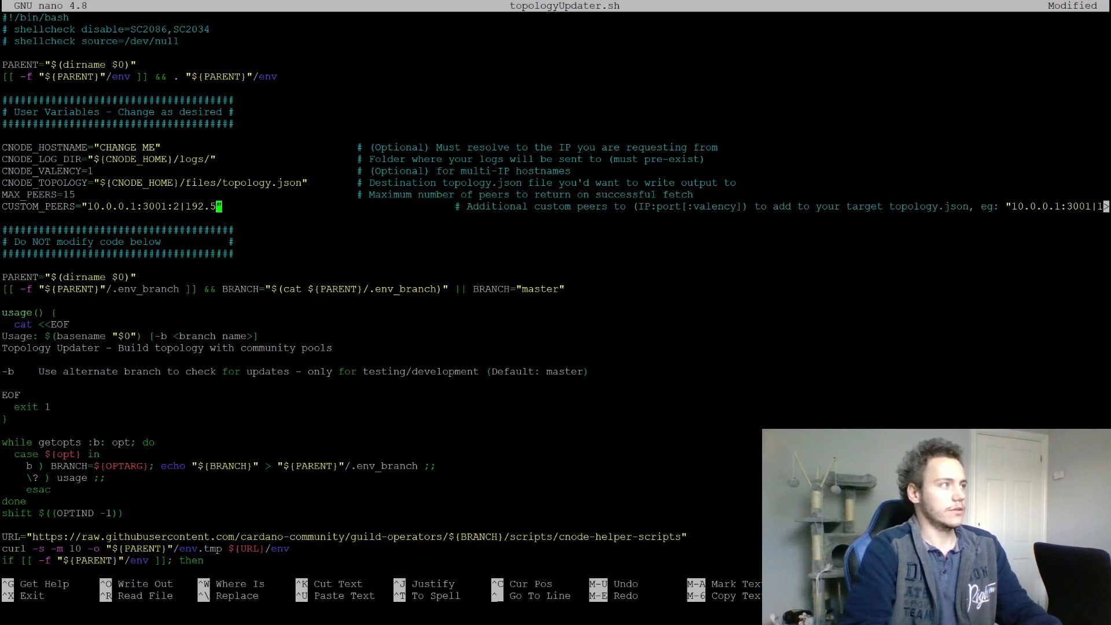
{"action": "key", "text": "BackSpace"}
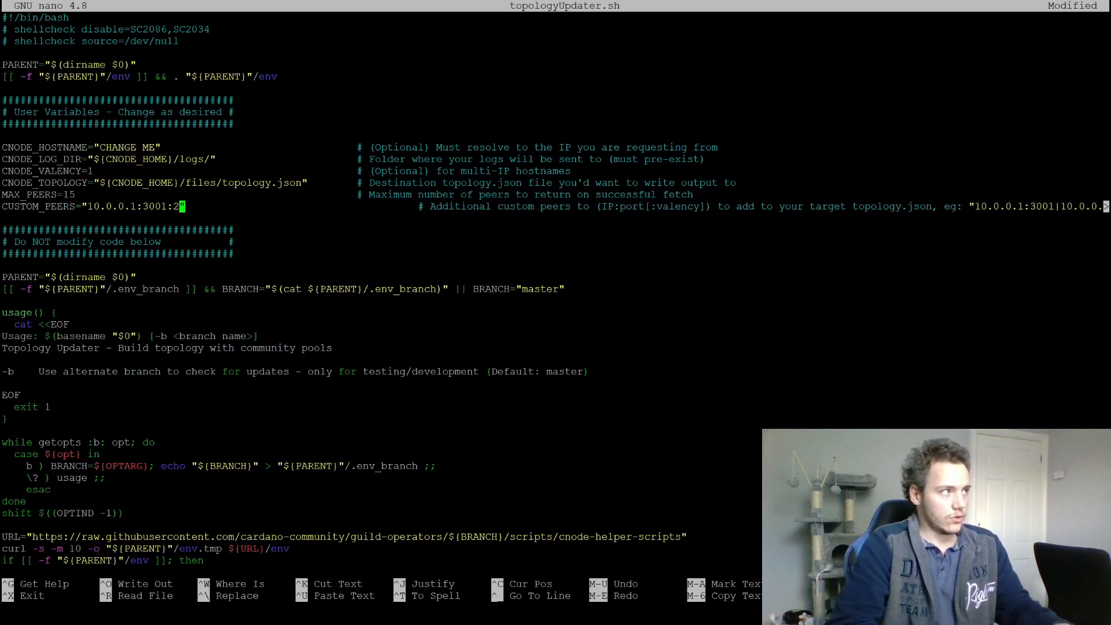
{"action": "key", "text": "ctrl+x"}
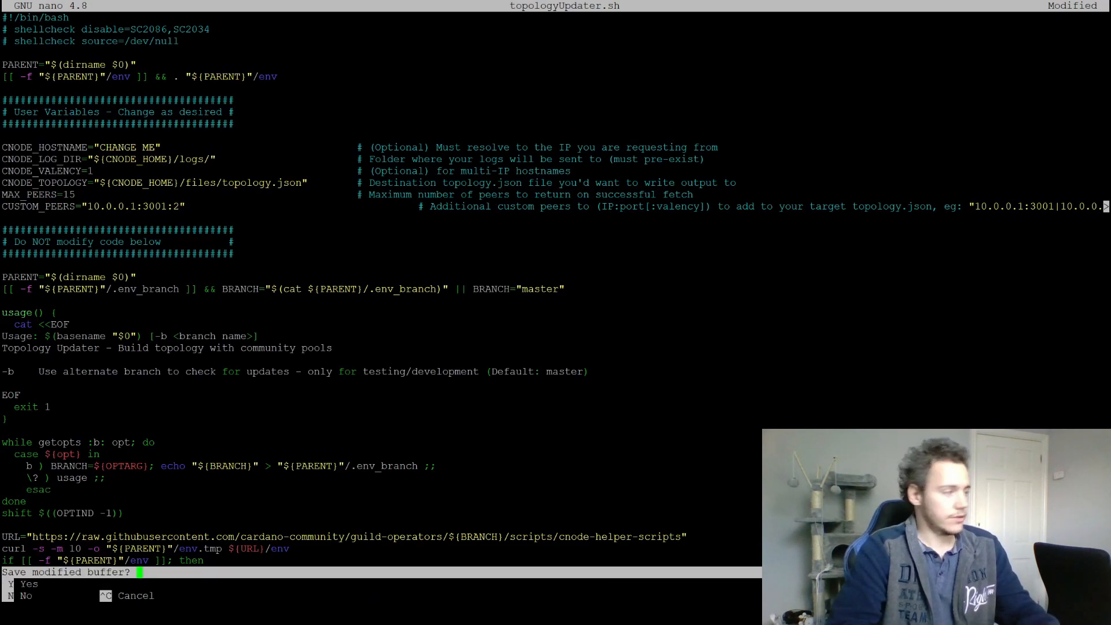
{"action": "key", "text": "n"}
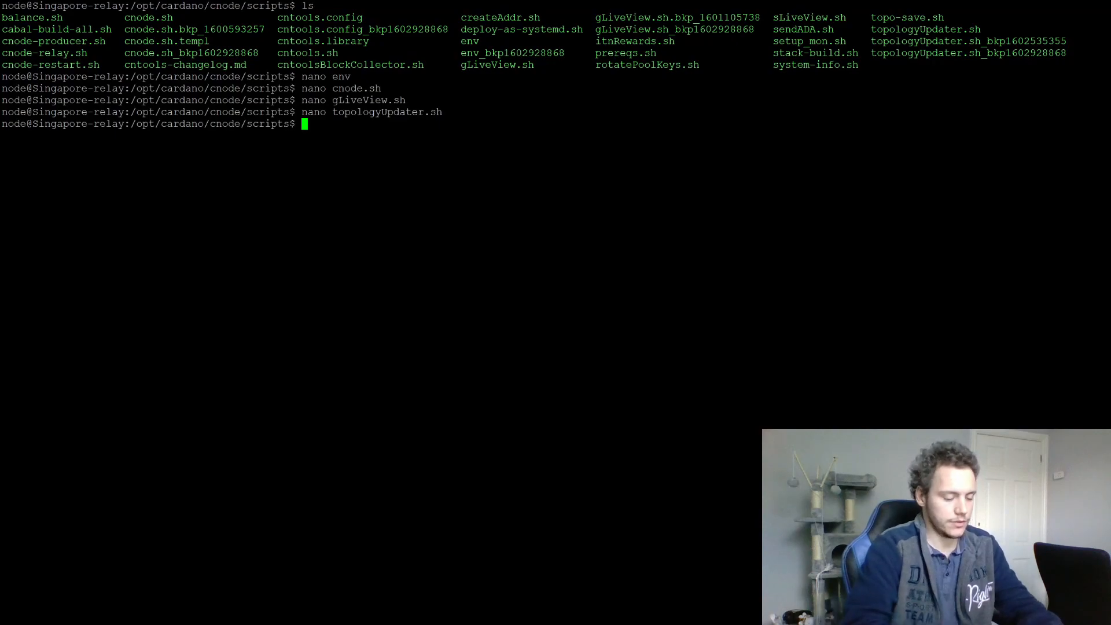
Move into the cnode files directory and open config.json in nano.
{"action": "type", "text": "cd .."}
{"action": "type", "text": "cd files/"}
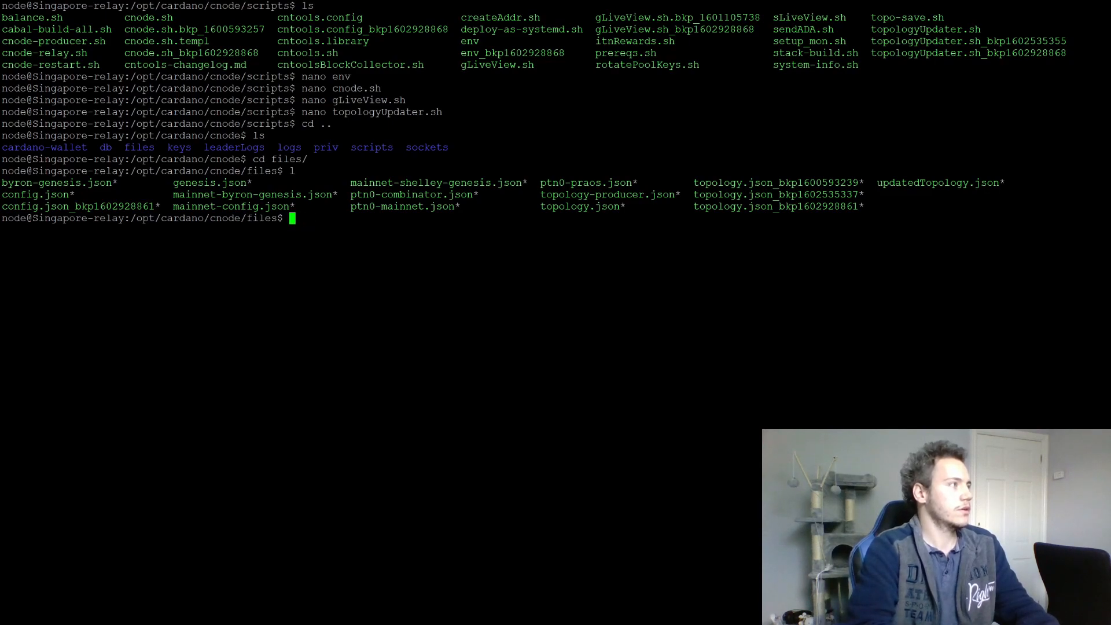
{"action": "type", "text": "nano config.json"}
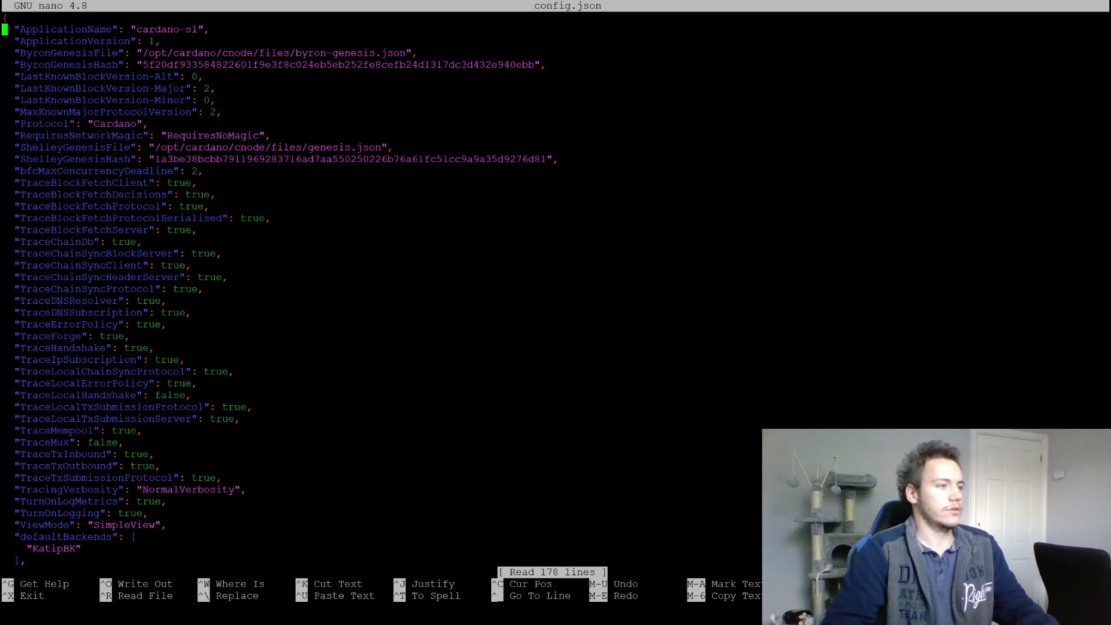
Write config.json with Prometheus listening on 0.0.0.0.
{"action": "scroll", "scroll_direction": "down", "scroll_amount": 3}
{"action": "type", "text": "\"0.0.0.0\","}
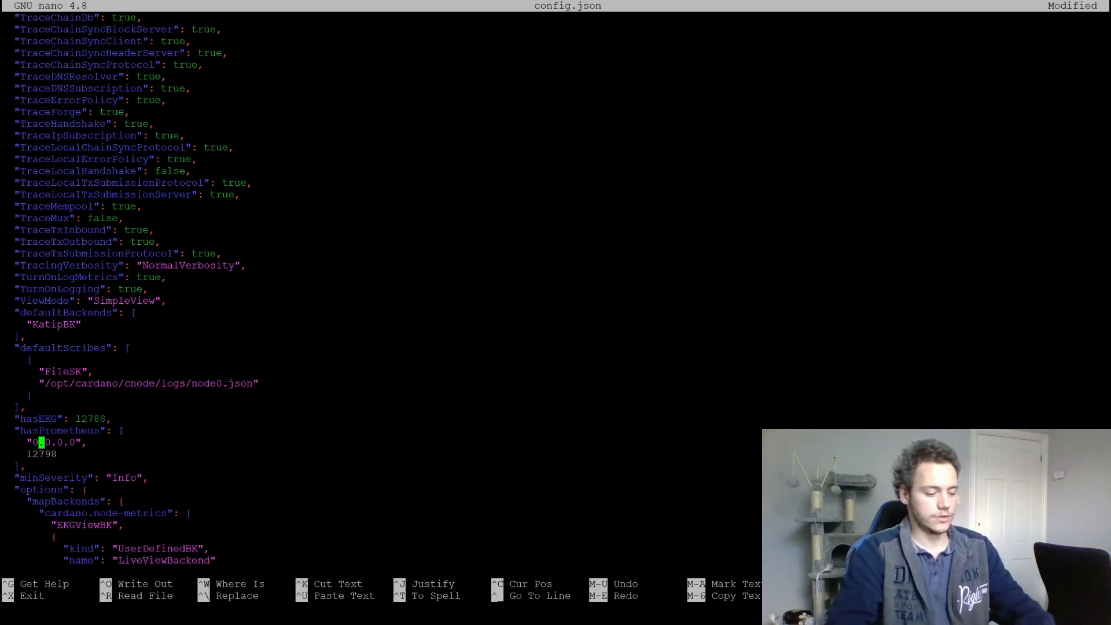
{"action": "key", "text": "ctrl+o"}
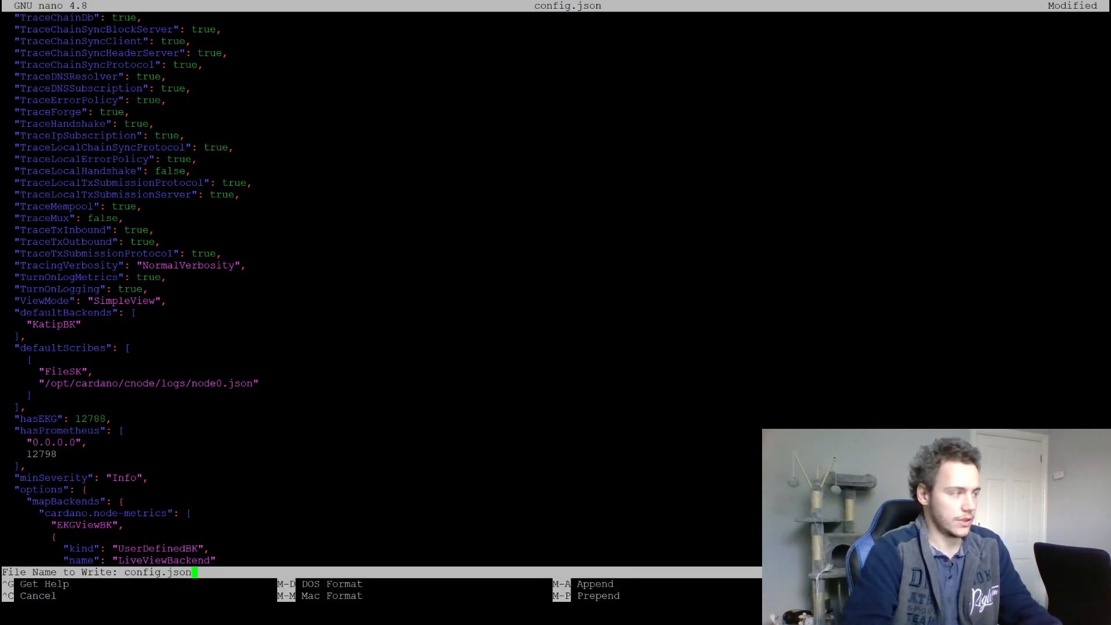
{"action": "key", "text": "Enter"}
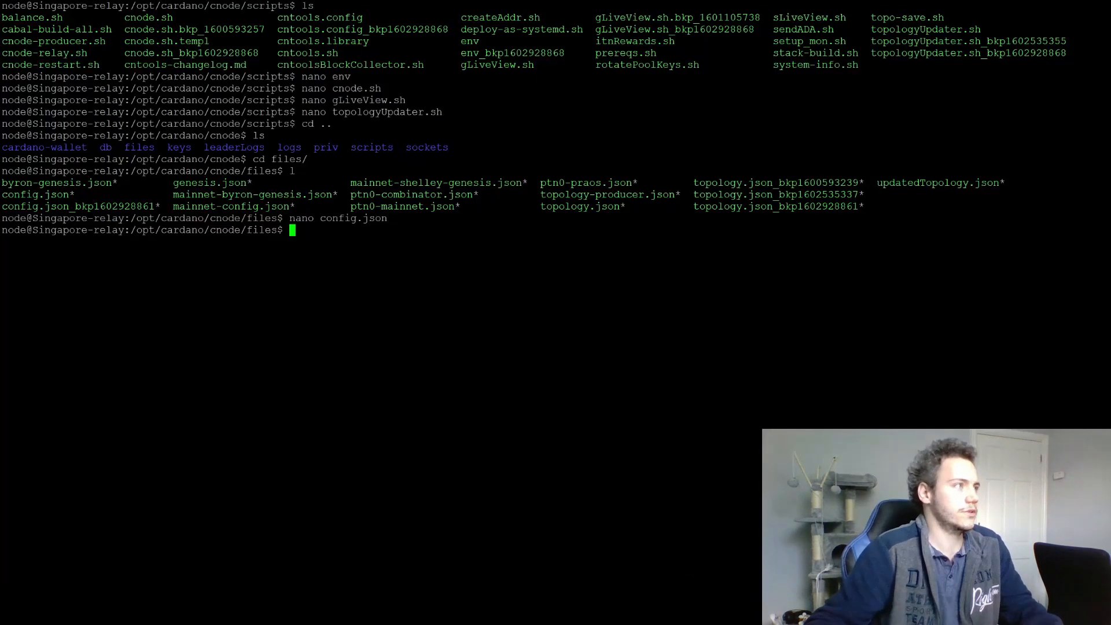
{"action": "type", "text": "nano topology"}
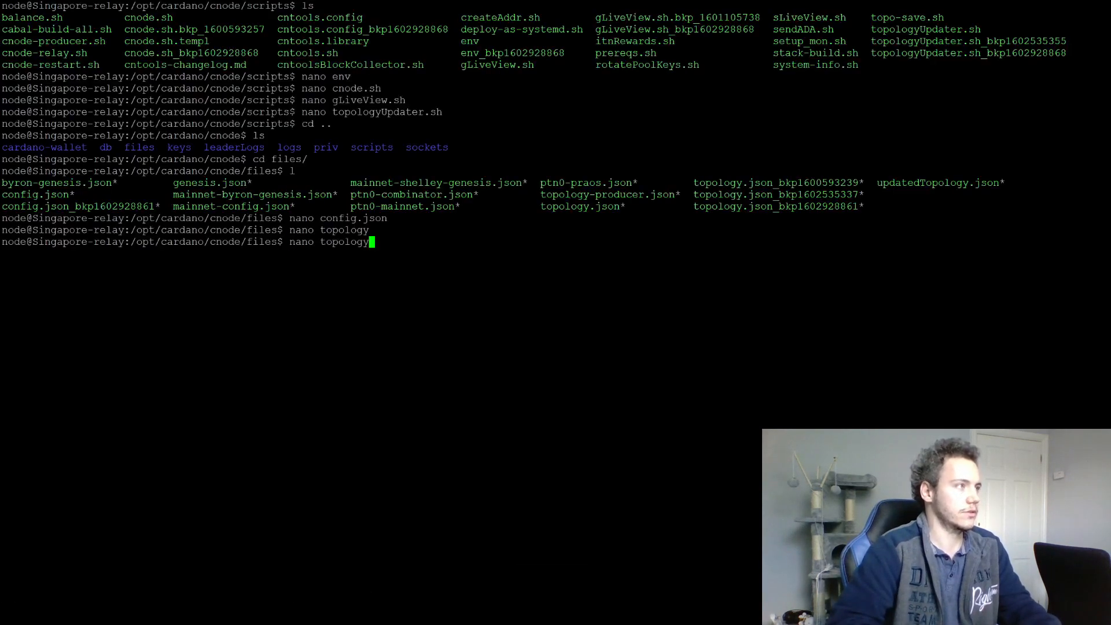
{"action": "type", "text": ".j"}
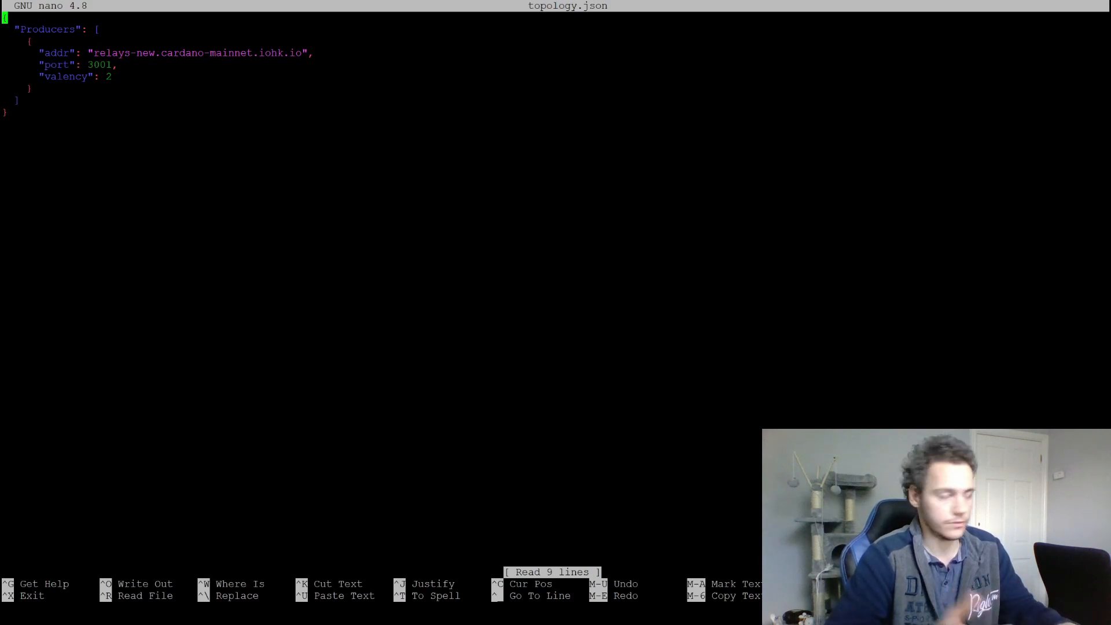
{"action": "key", "text": "ctrl+x"}
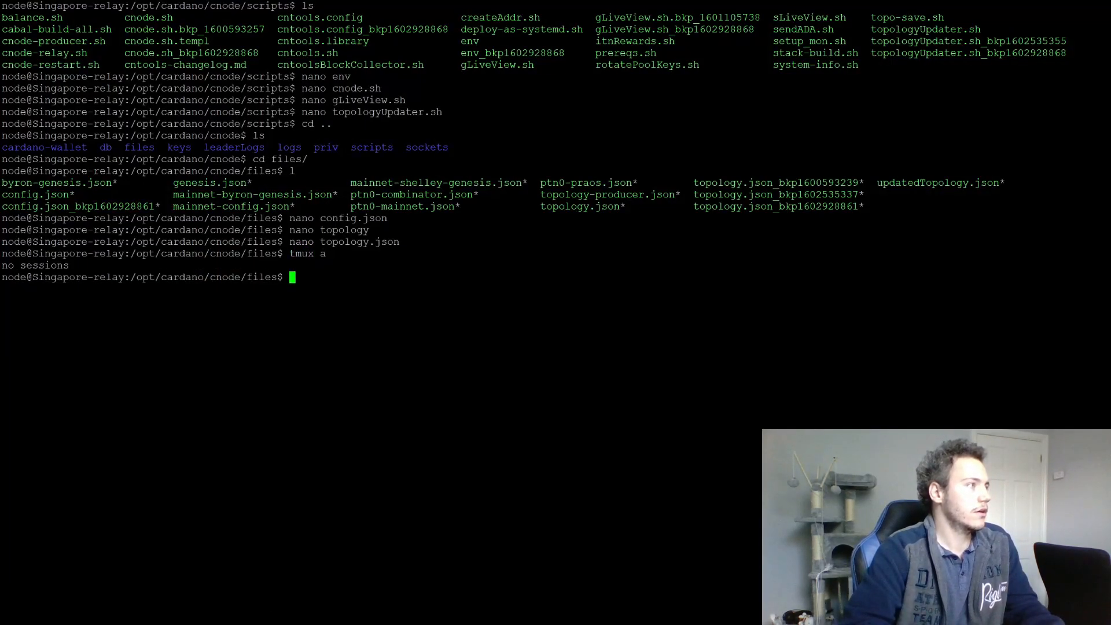
Start a tmux session and run ./gLiveView.sh from the scripts folder.
{"action": "type", "text": "tmux"}
{"action": "type", "text": "cd .."}
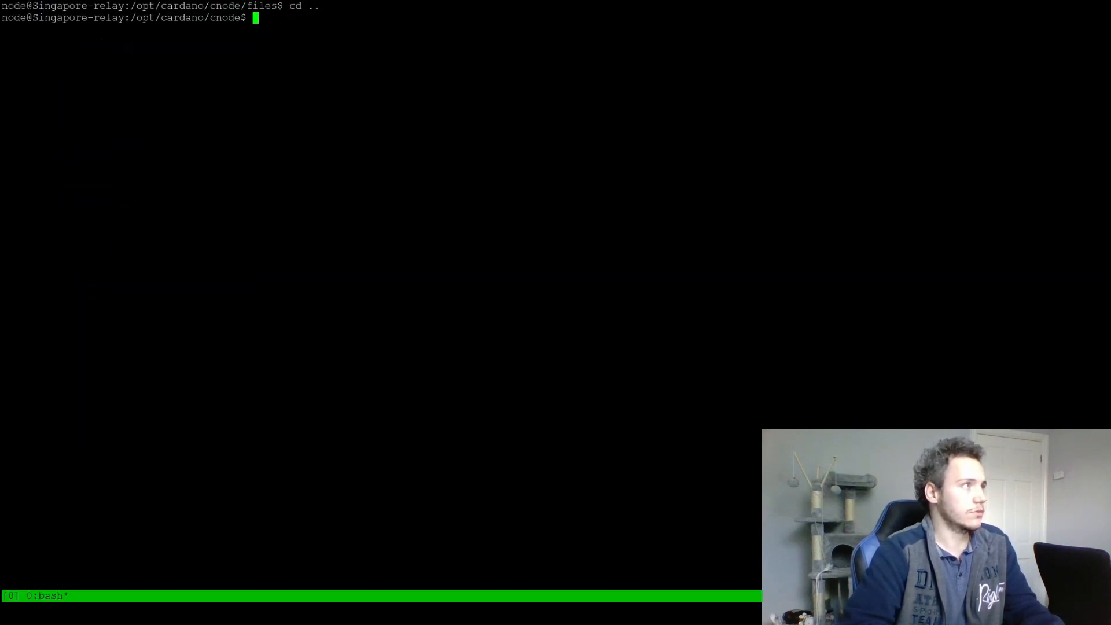
{"action": "type", "text": "cd scripts/"}
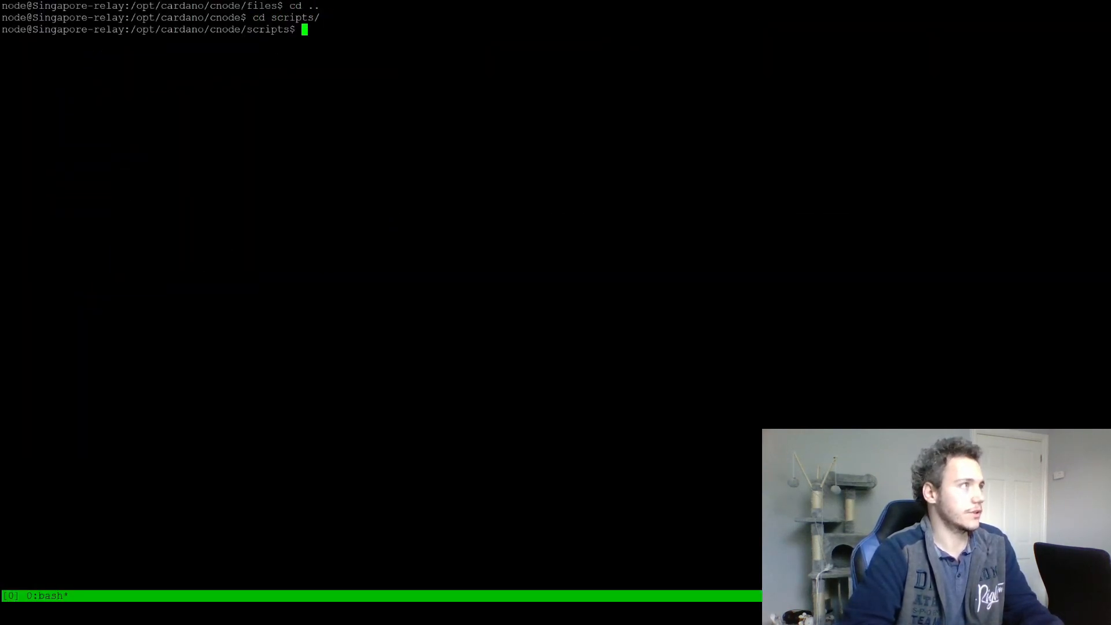
{"action": "type", "text": "./"}
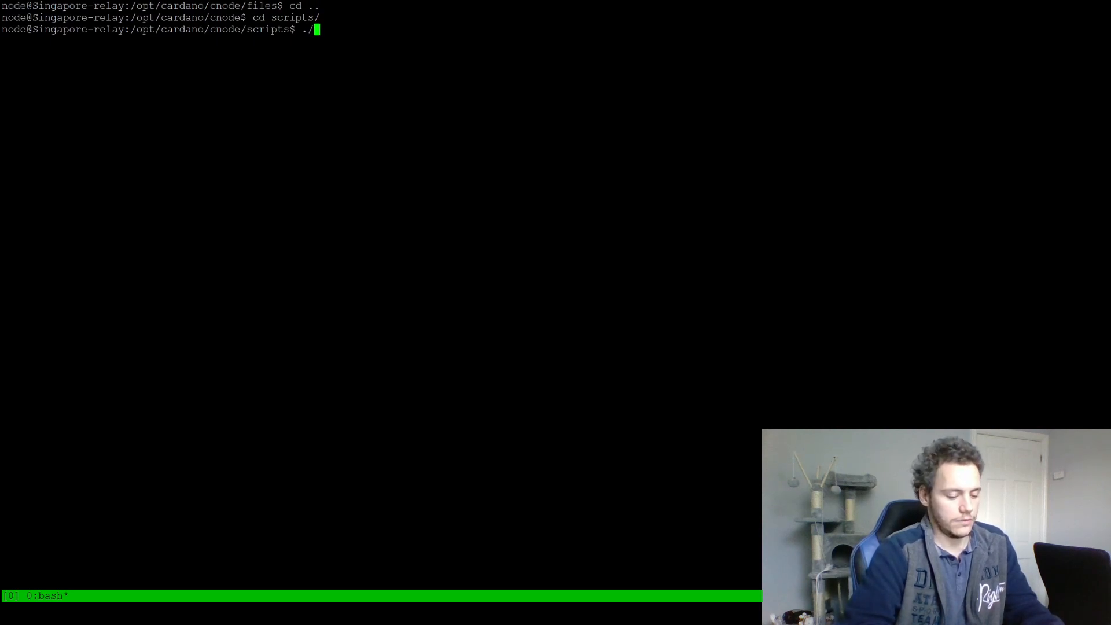
{"action": "type", "text": "gLiveView.sh"}
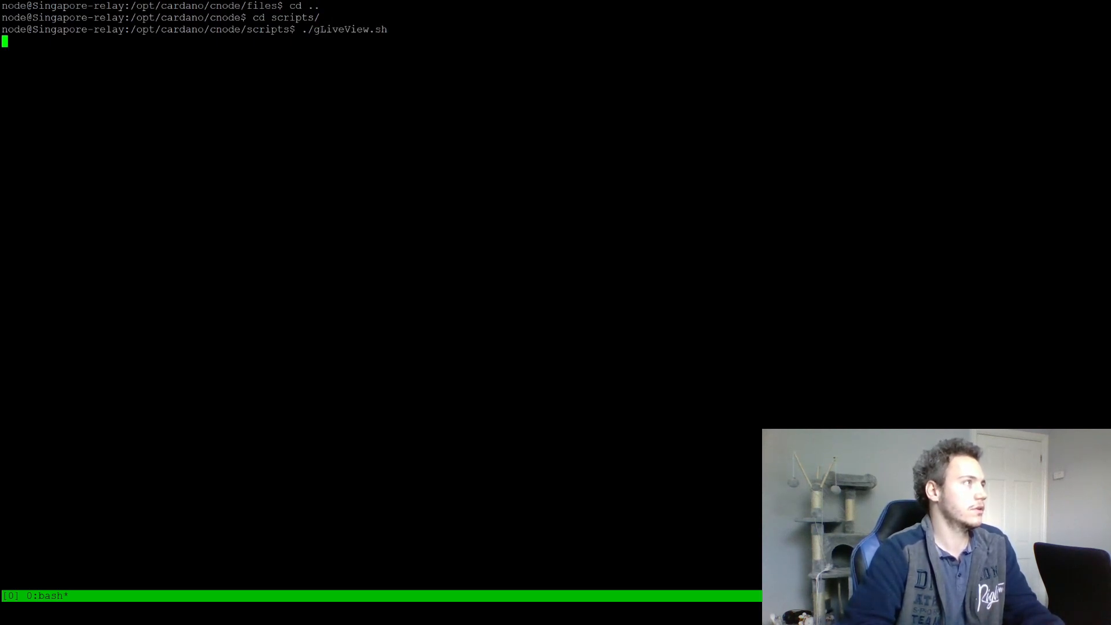
{"action": "key", "text": "Return"}
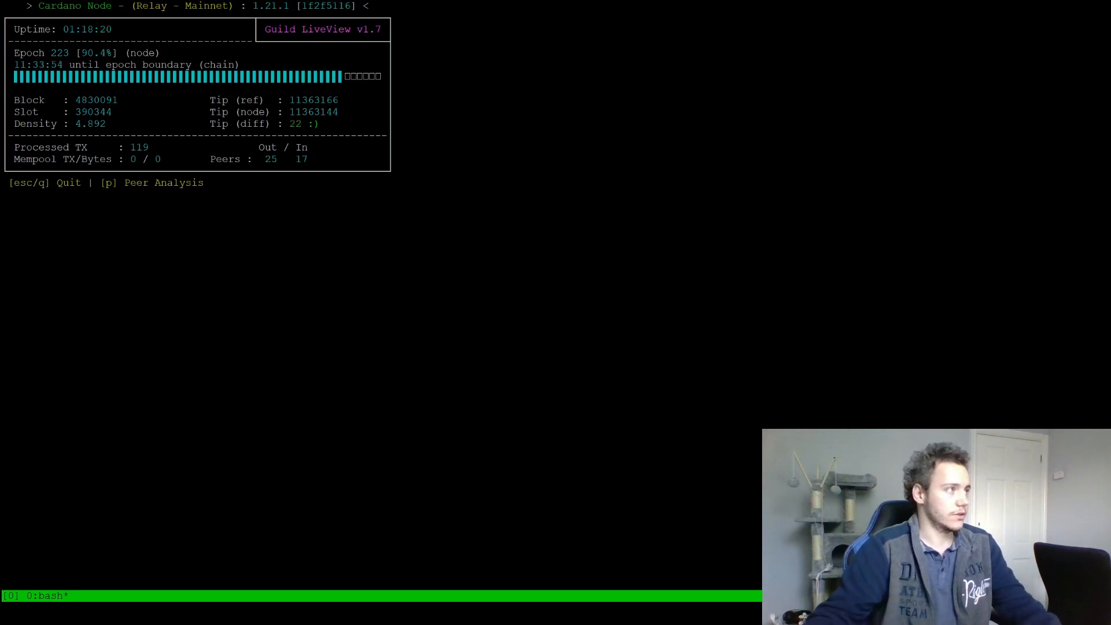
Quit the gLiveView v1.7 relay dashboard after checking sync and peers.
{"action": "key", "text": "q"}
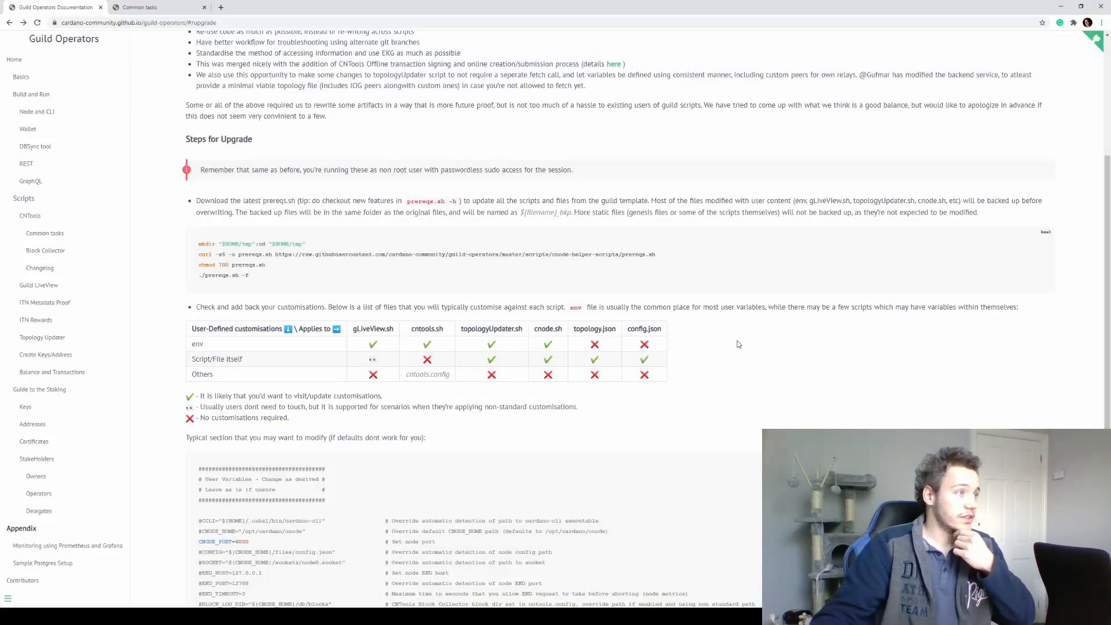
Scroll the upgrade page around the Steps for Upgrade section.
{"action": "scroll", "scroll_direction": "up", "scroll_amount": 3}
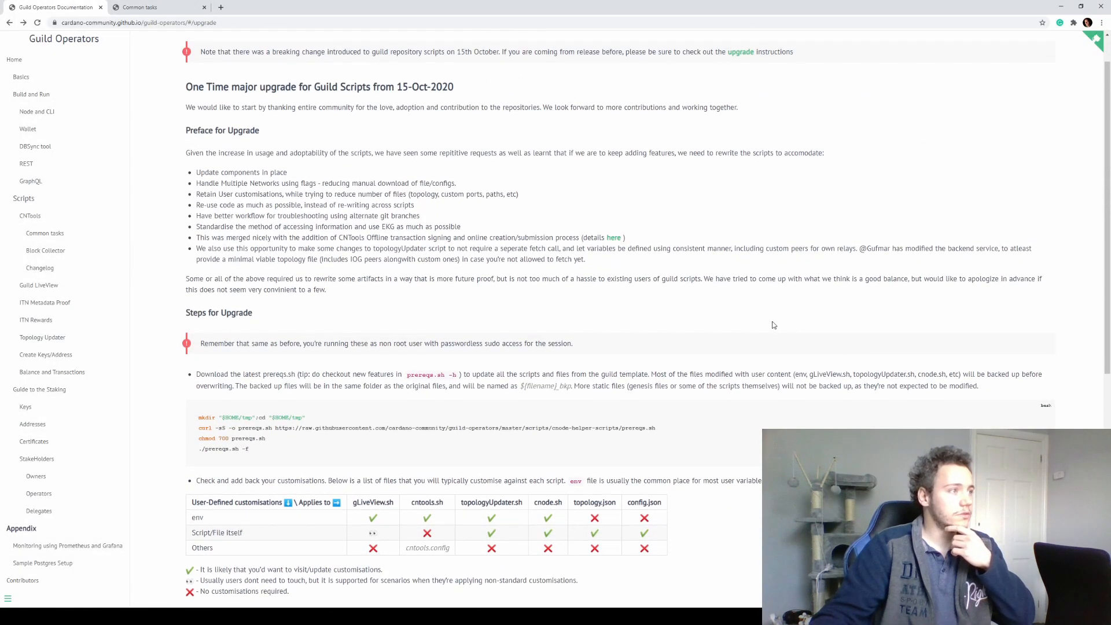
{"action": "scroll", "scroll_direction": "down", "scroll_amount": 3}
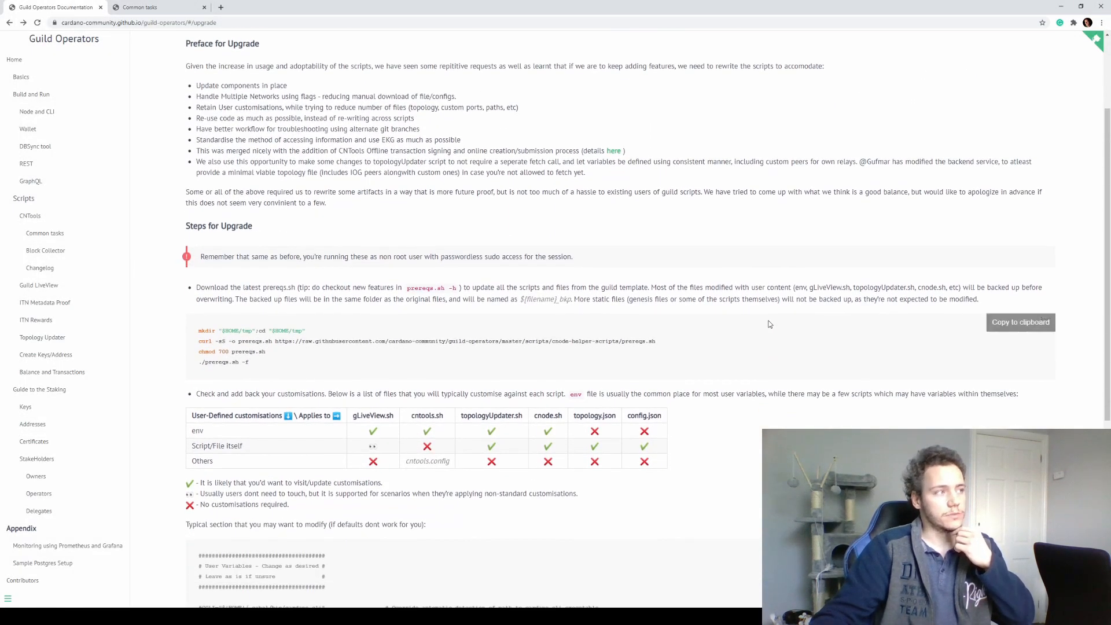